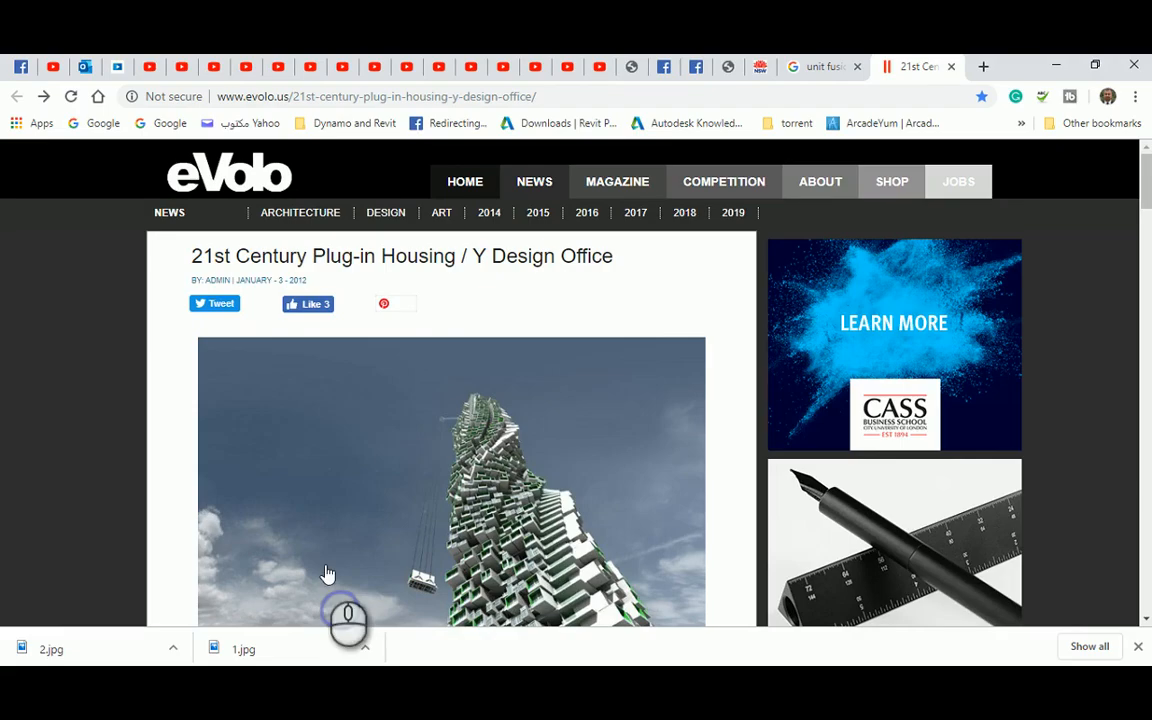
Scroll around the Dynamo graph to inspect the stepped floor plate outline and X1–Y3 sliders.
scroll(down, 3)
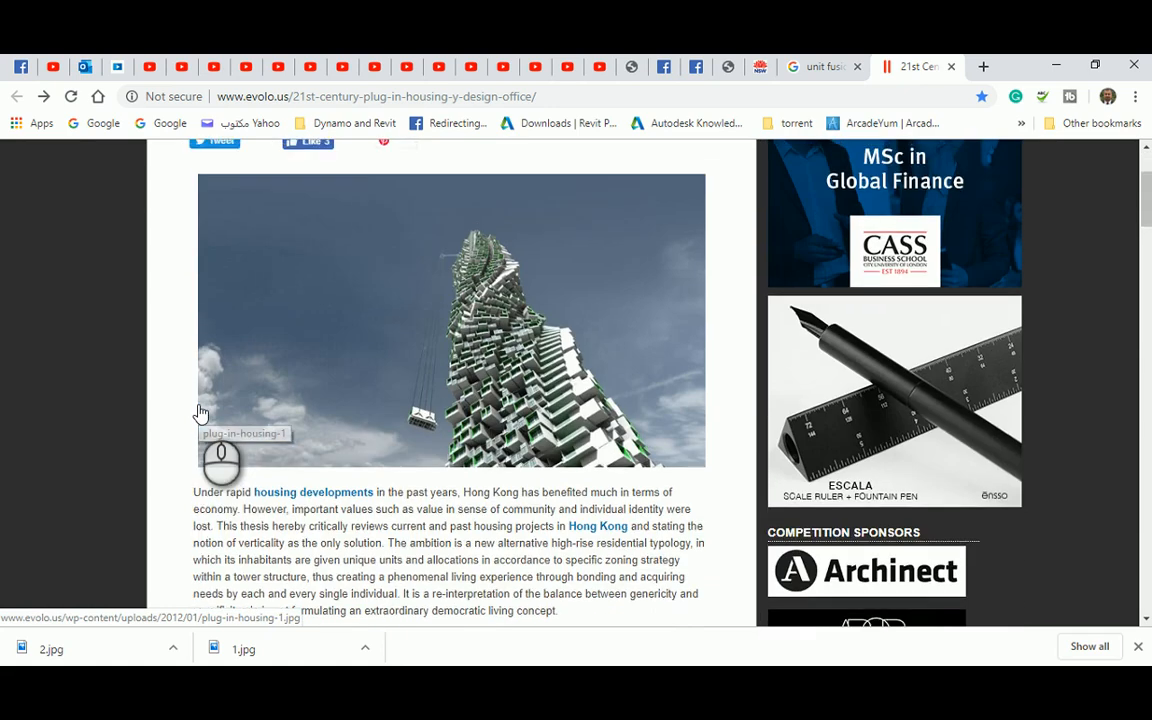
scroll(down, 3)
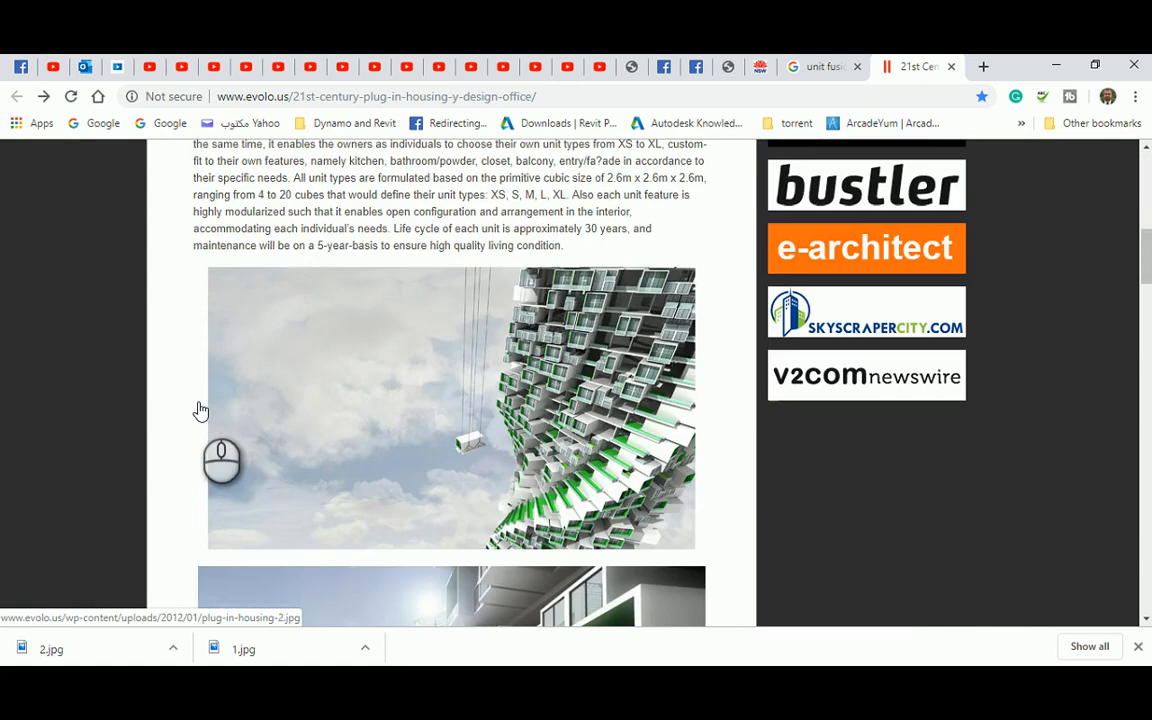
scroll(down, 3)
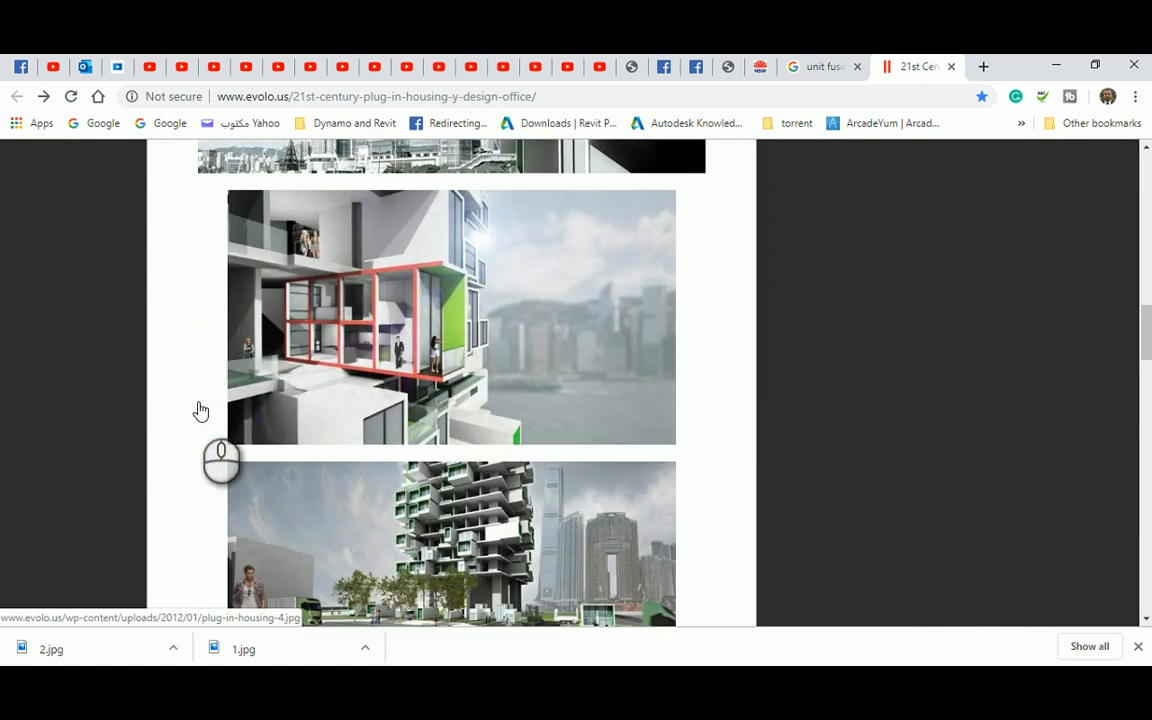
scroll(down, 3)
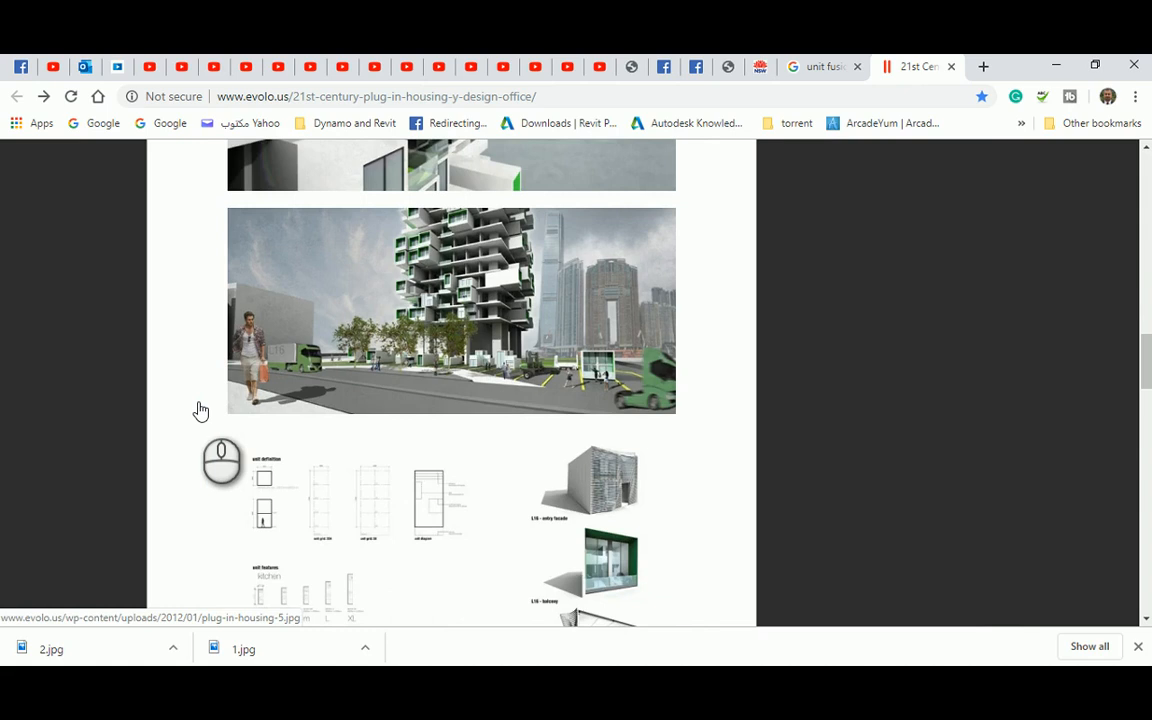
scroll(down, 3)
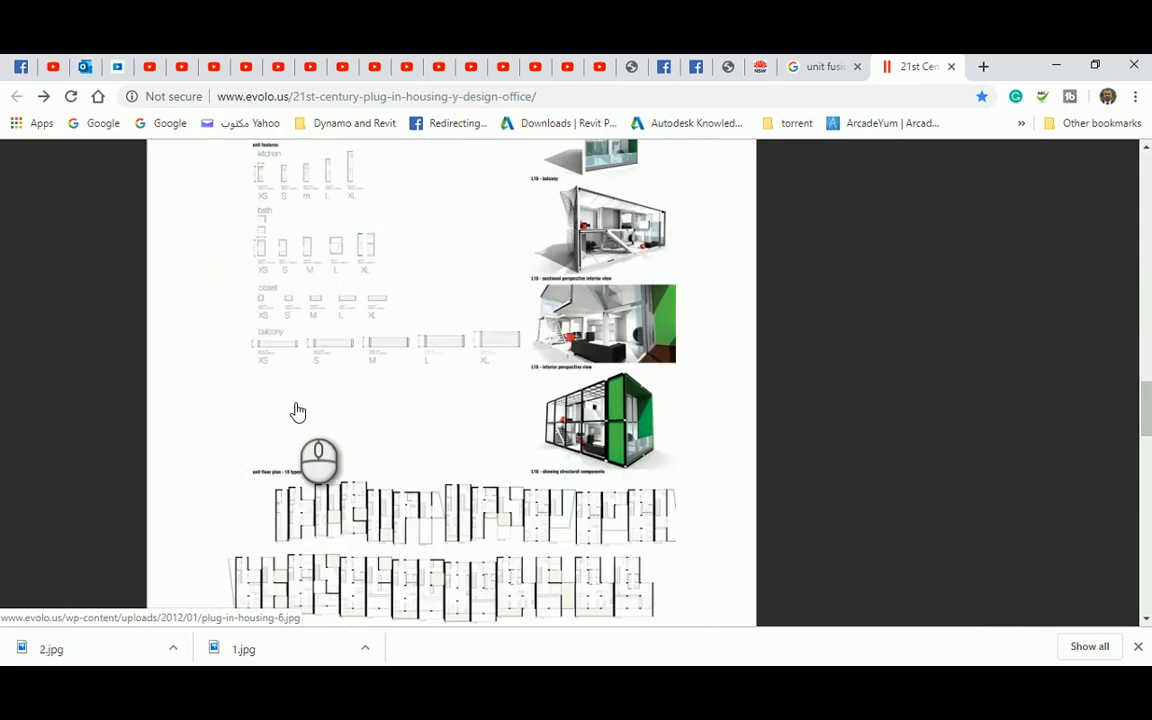
mouse_move(299, 410)
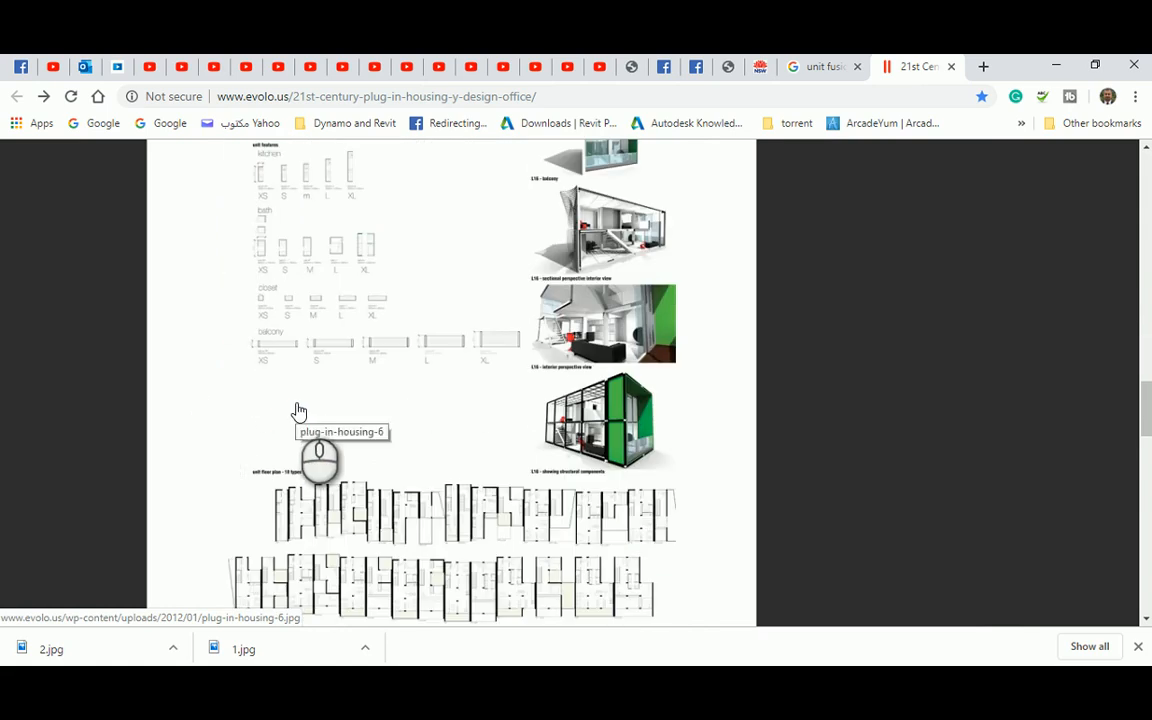
mouse_move(319, 398)
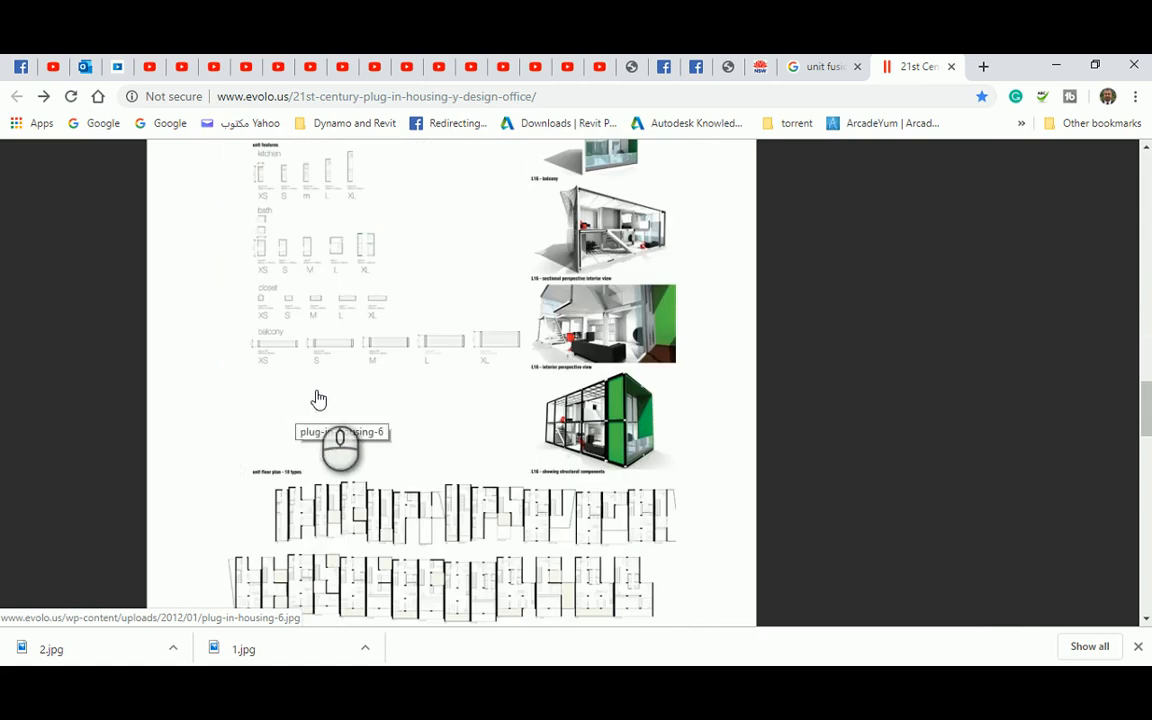
scroll(down, 3)
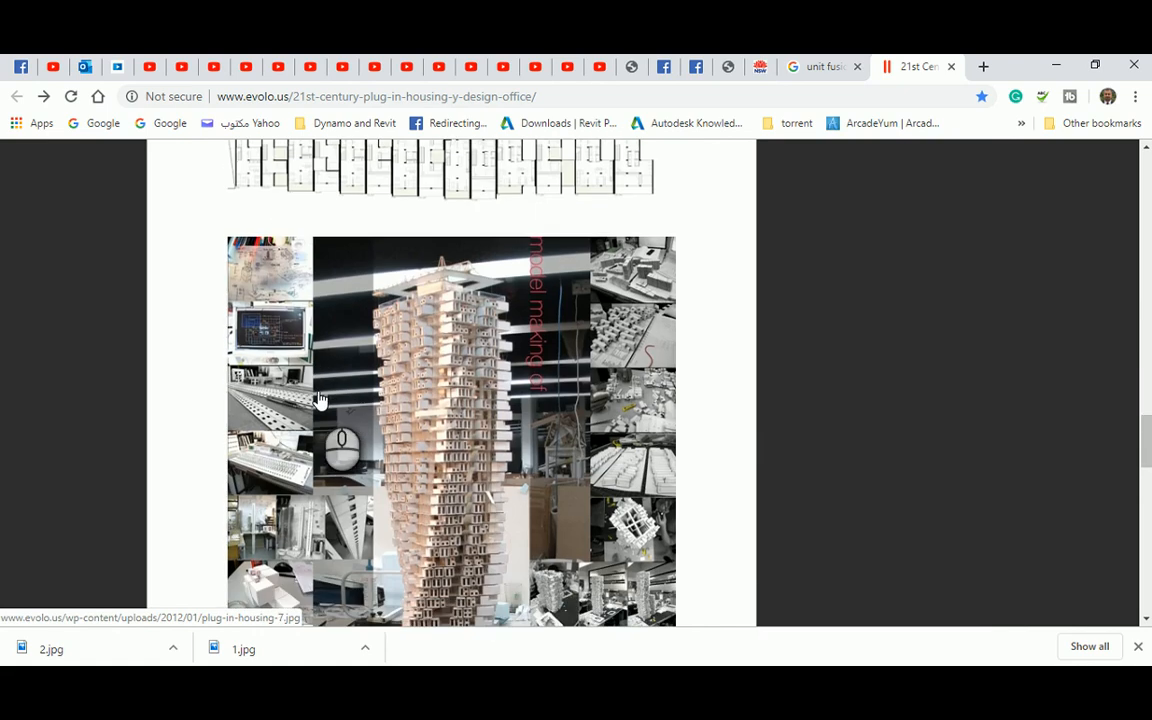
scroll(down, 3)
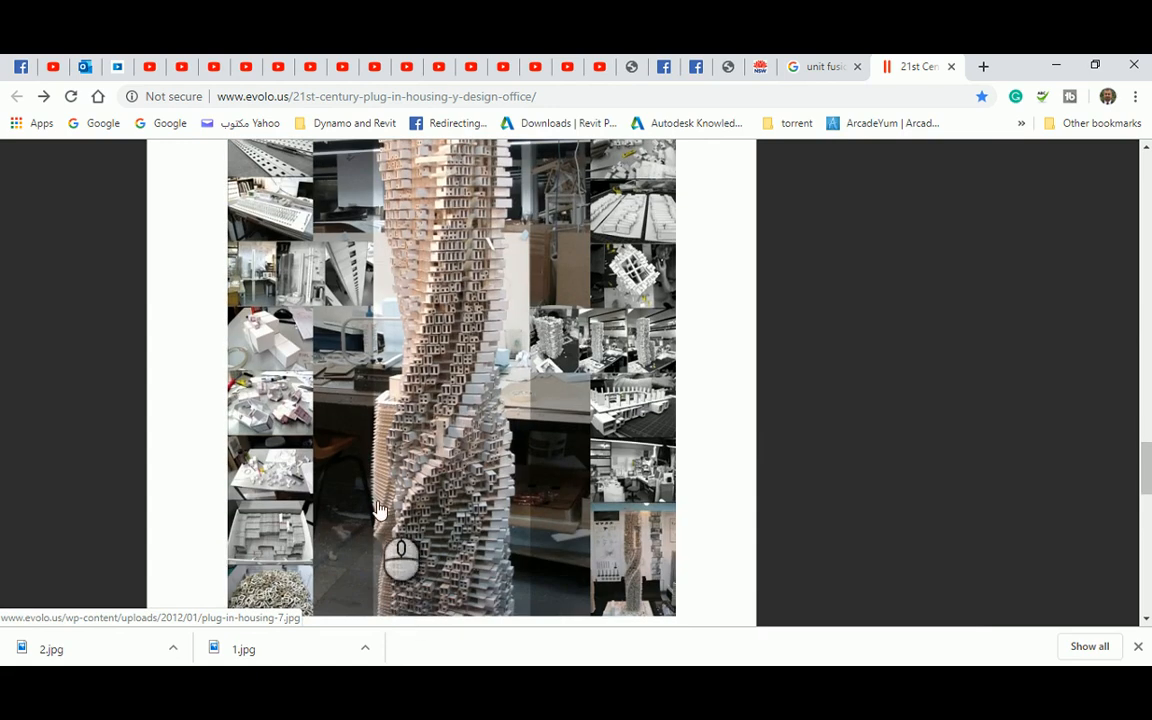
scroll(up, 3)
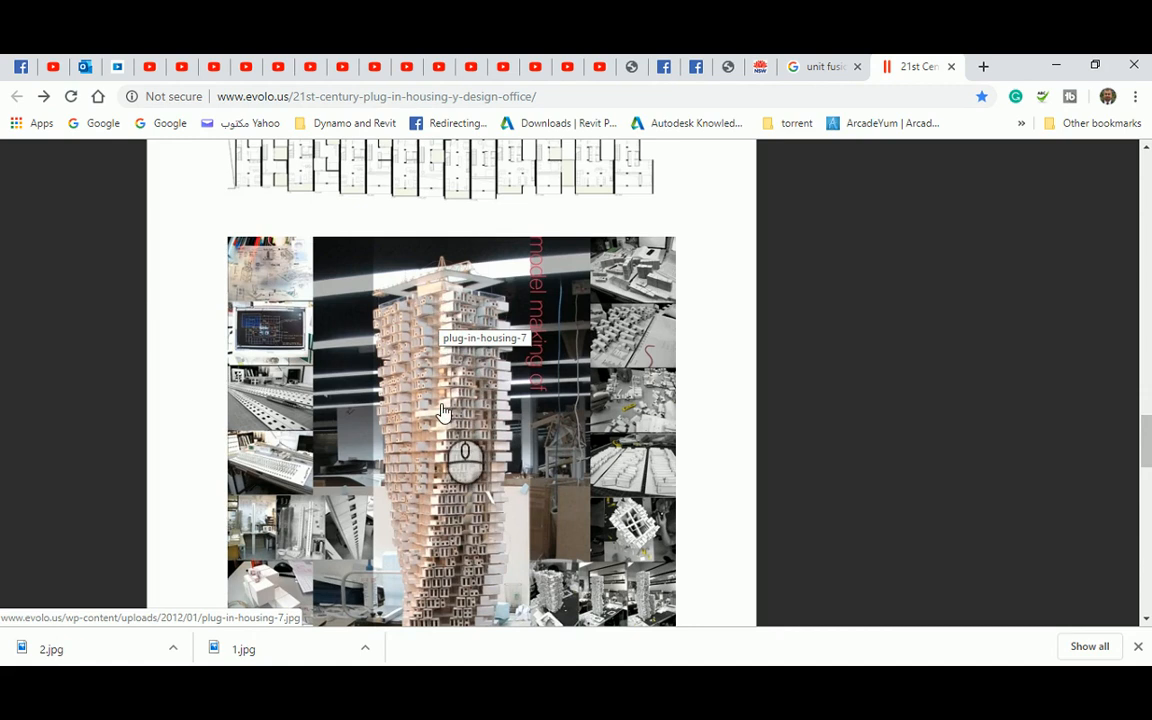
scroll(down, 3)
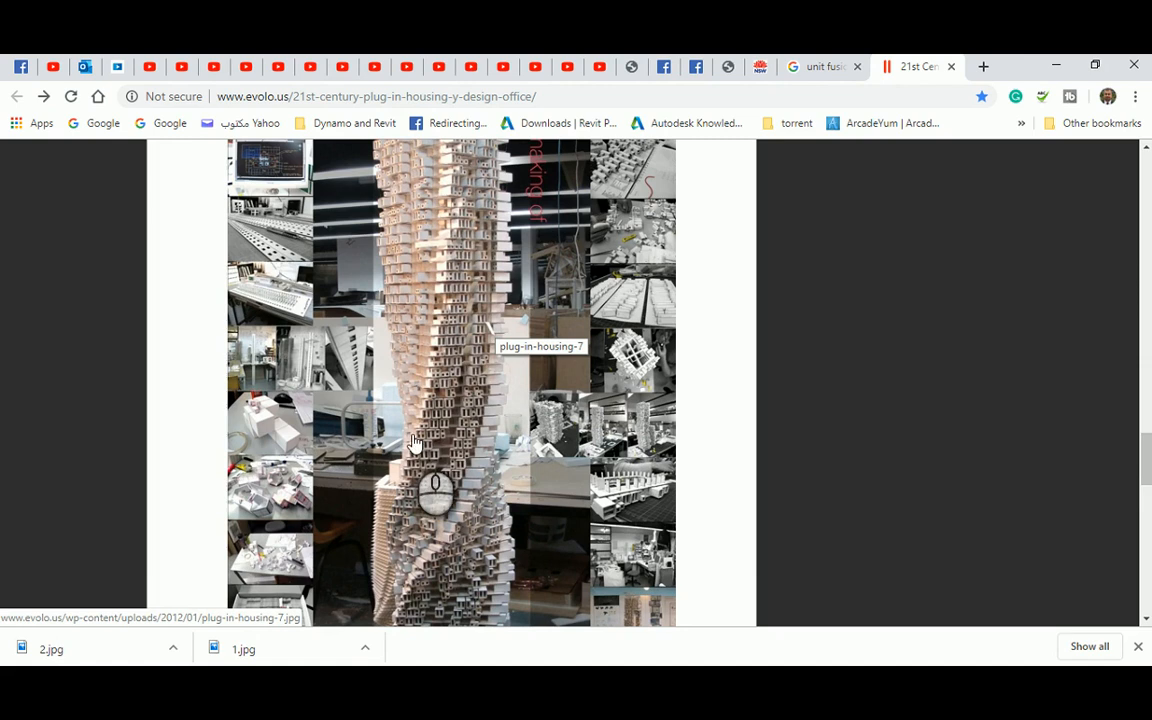
mouse_move(430, 428)
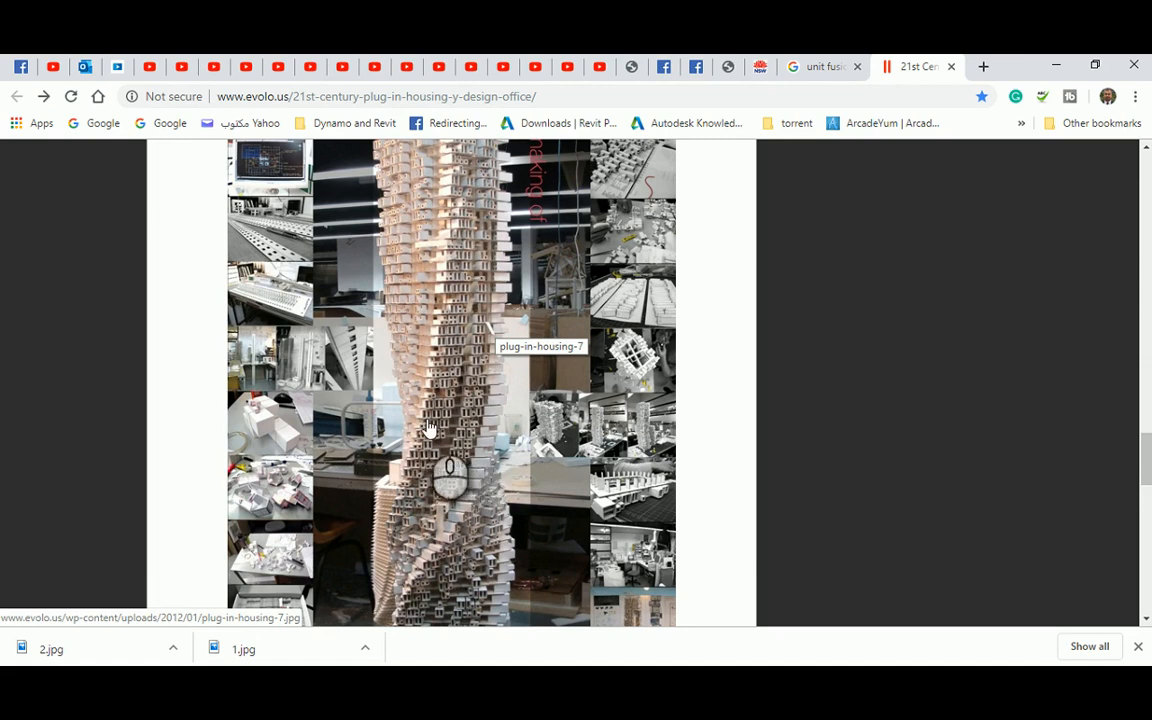
mouse_move(485, 270)
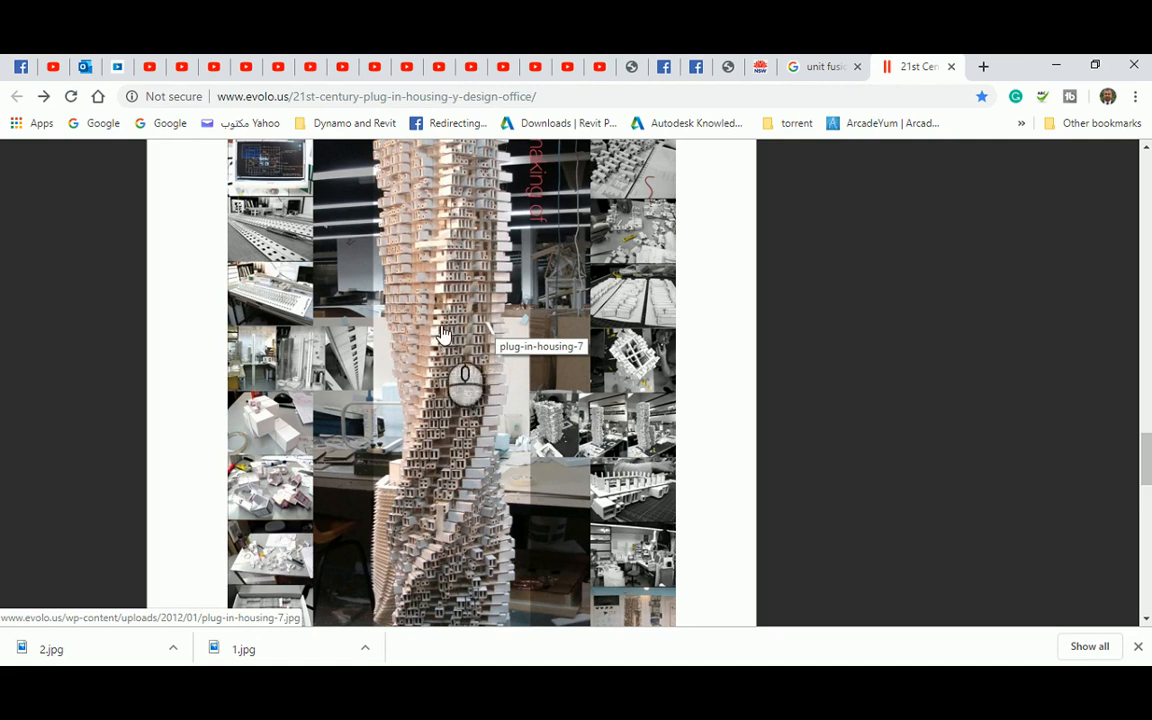
mouse_move(450, 297)
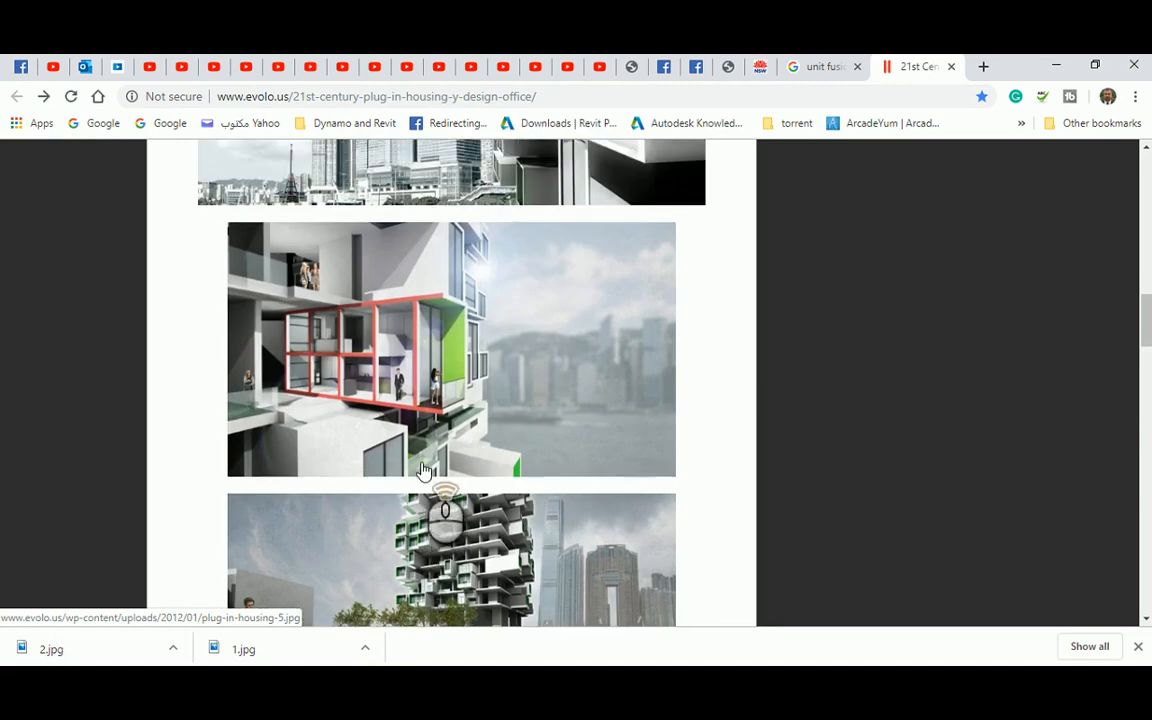
scroll(down, 3)
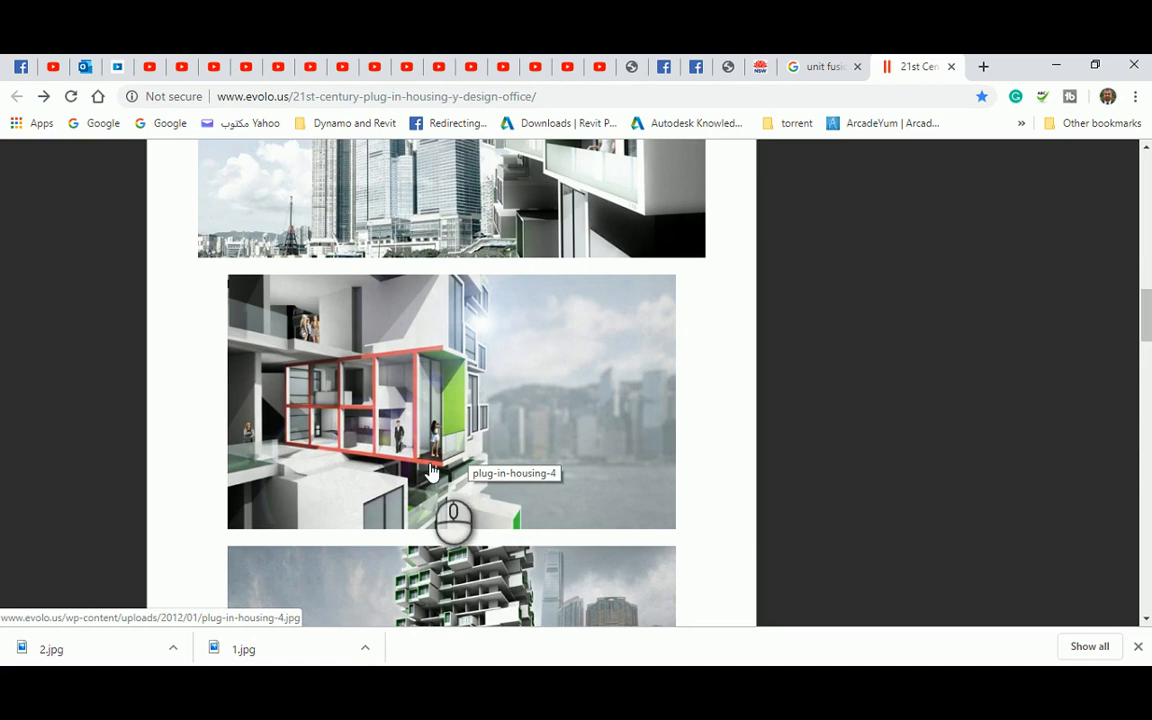
mouse_move(463, 373)
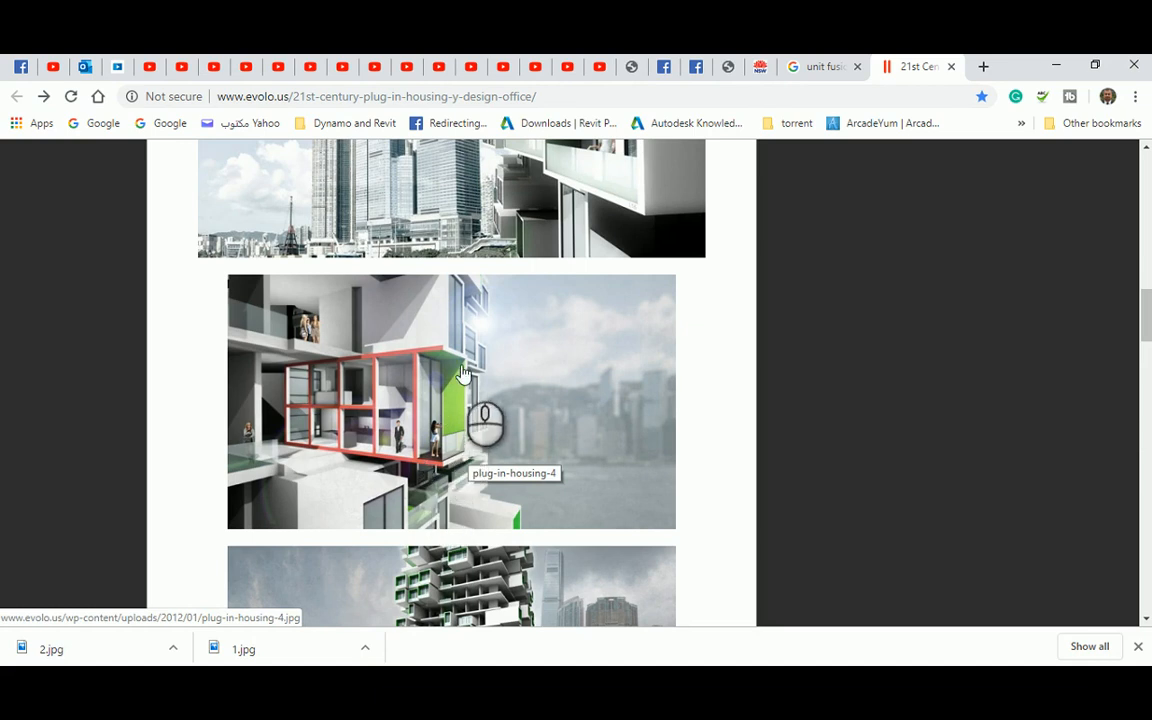
mouse_move(461, 381)
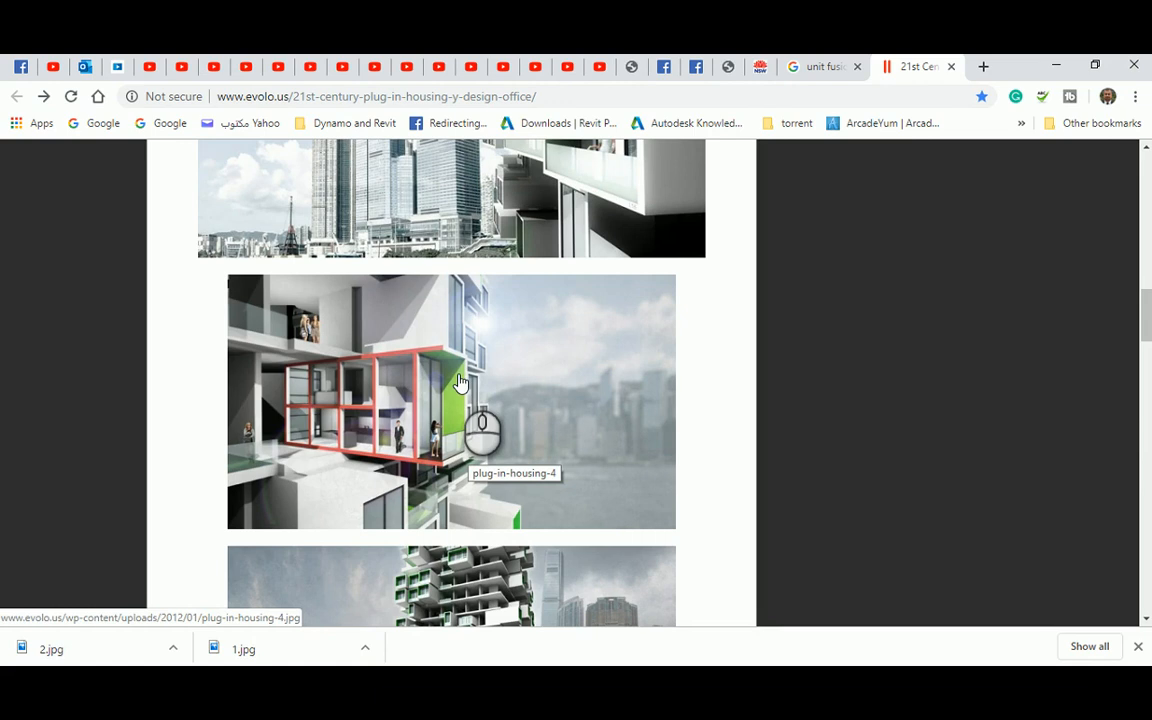
mouse_move(453, 396)
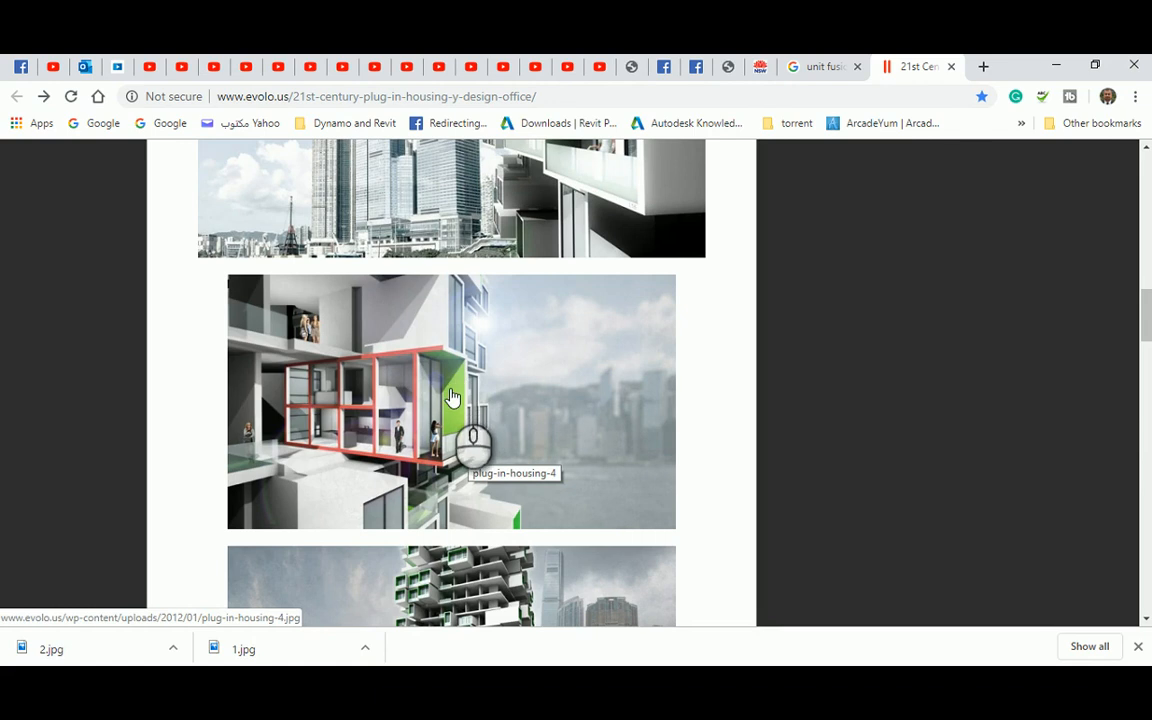
mouse_move(432, 390)
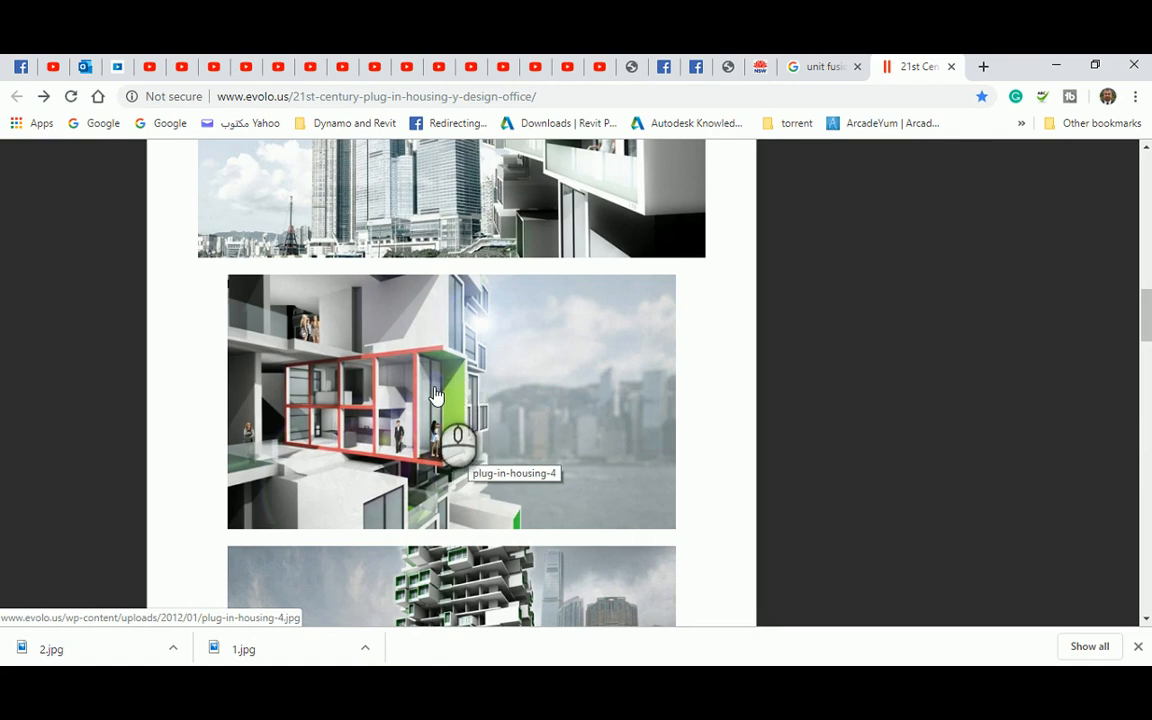
mouse_move(430, 405)
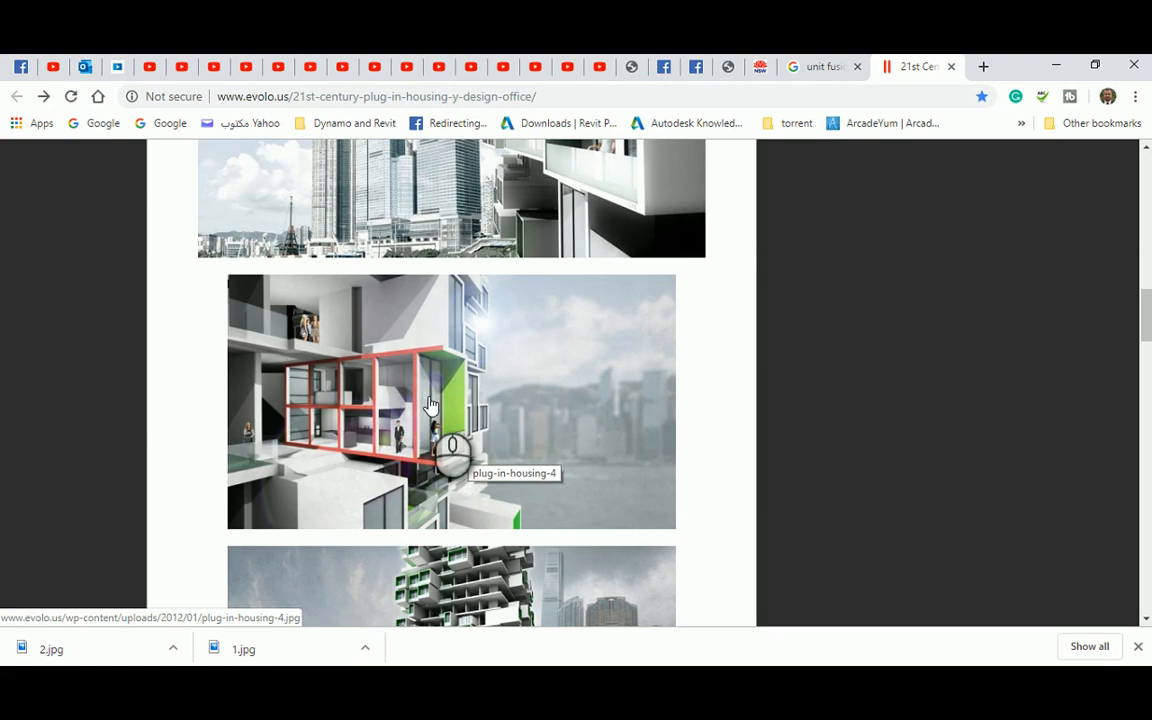
mouse_move(455, 413)
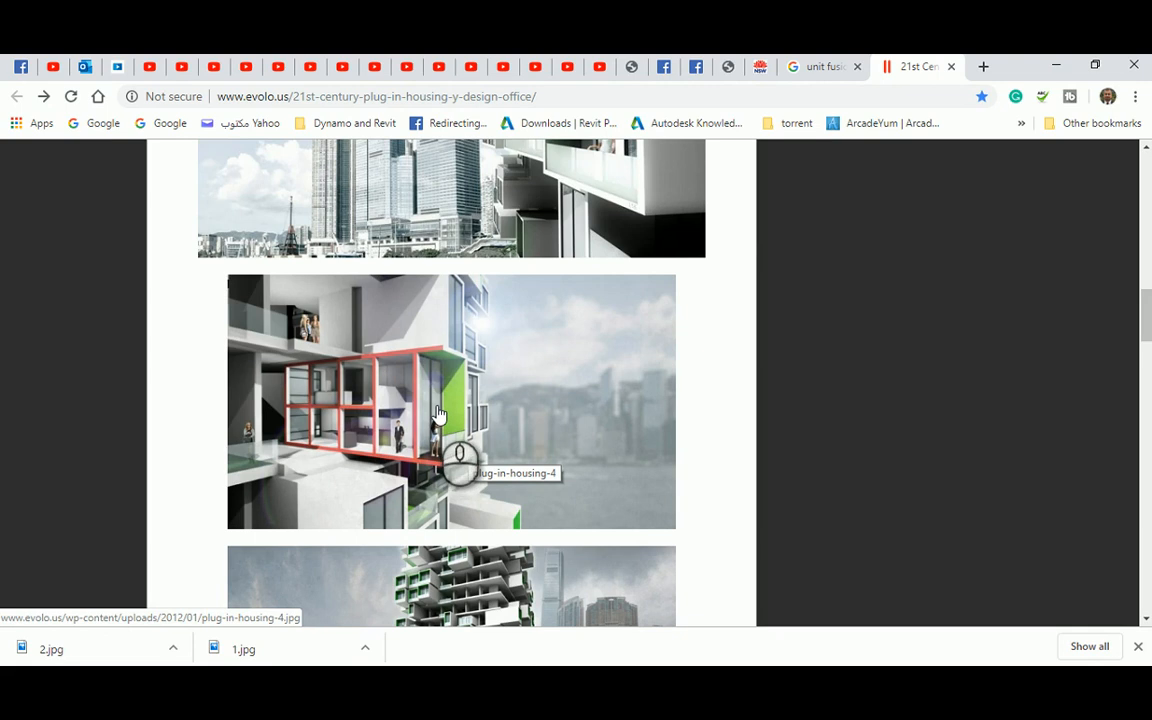
scroll(down, 3)
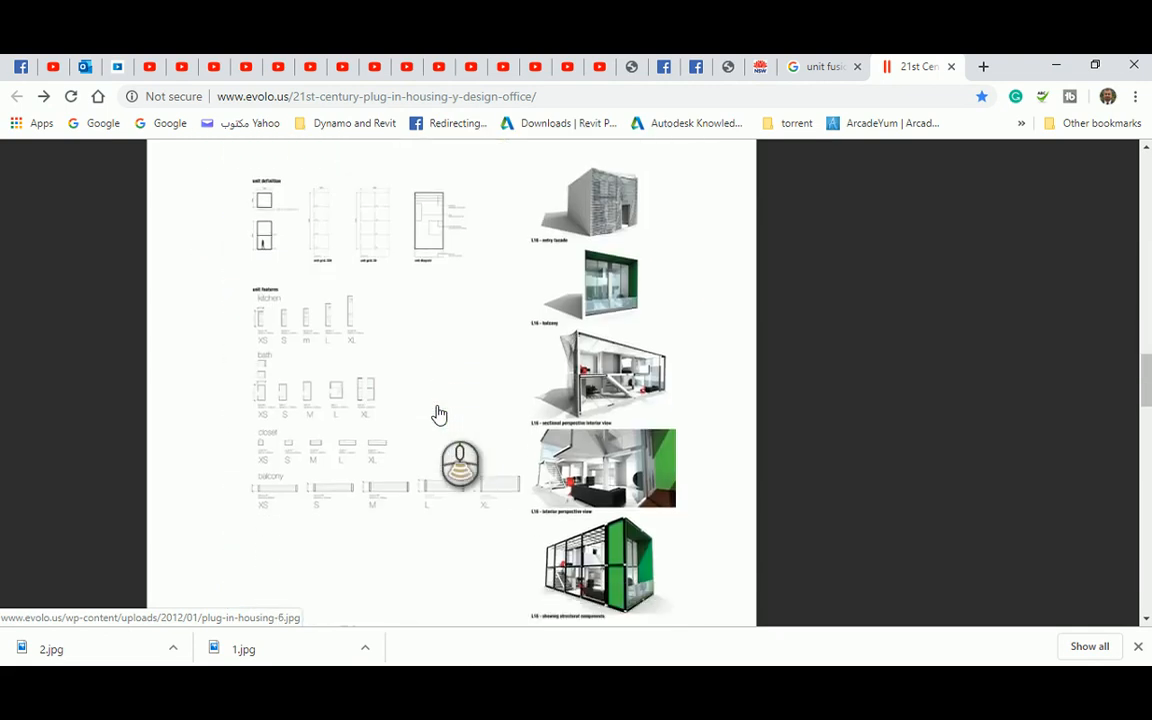
scroll(down, 3)
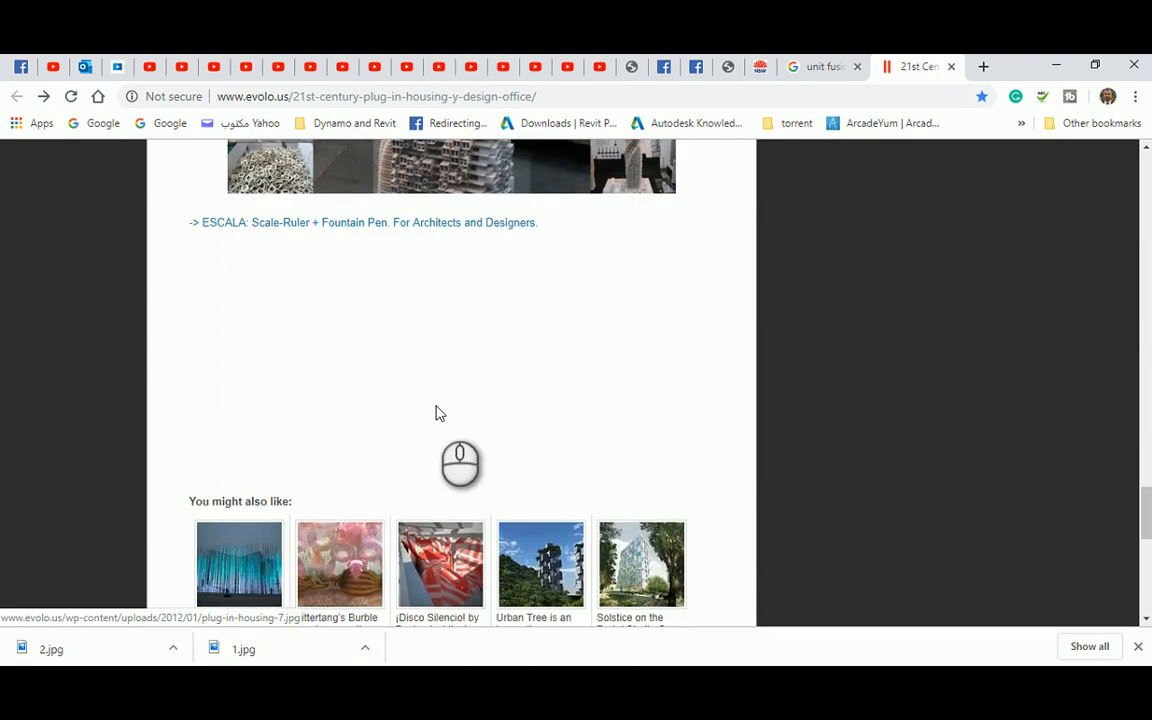
scroll(up, 3)
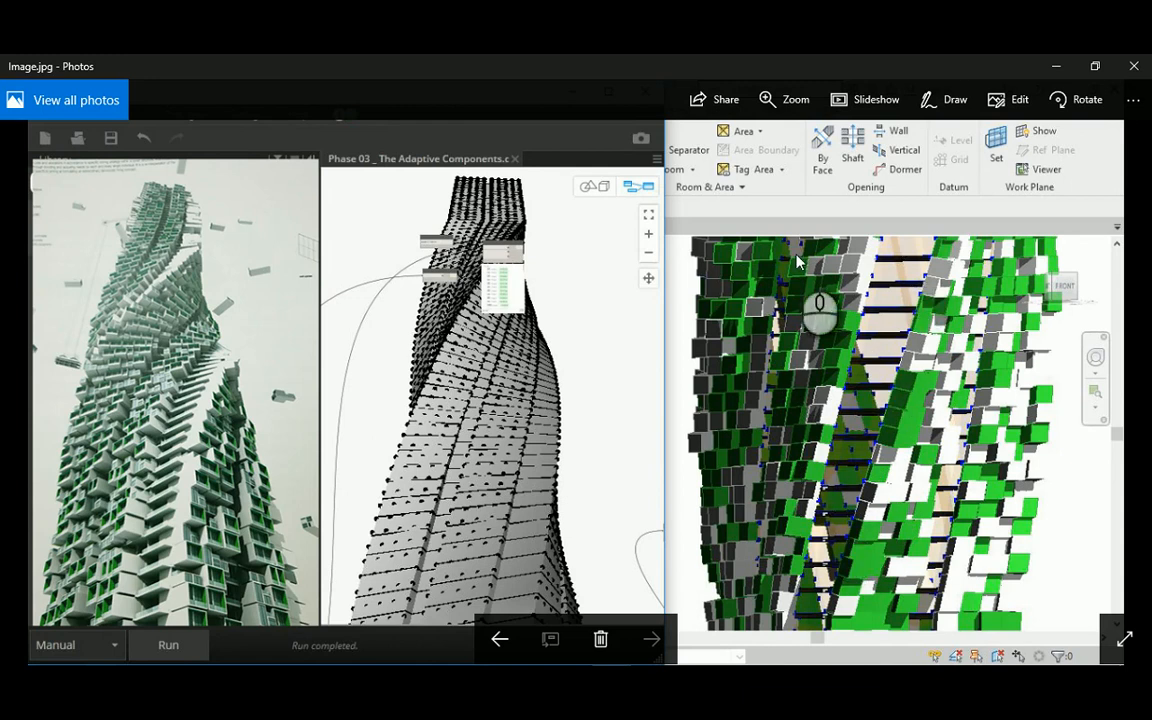
mouse_move(155, 560)
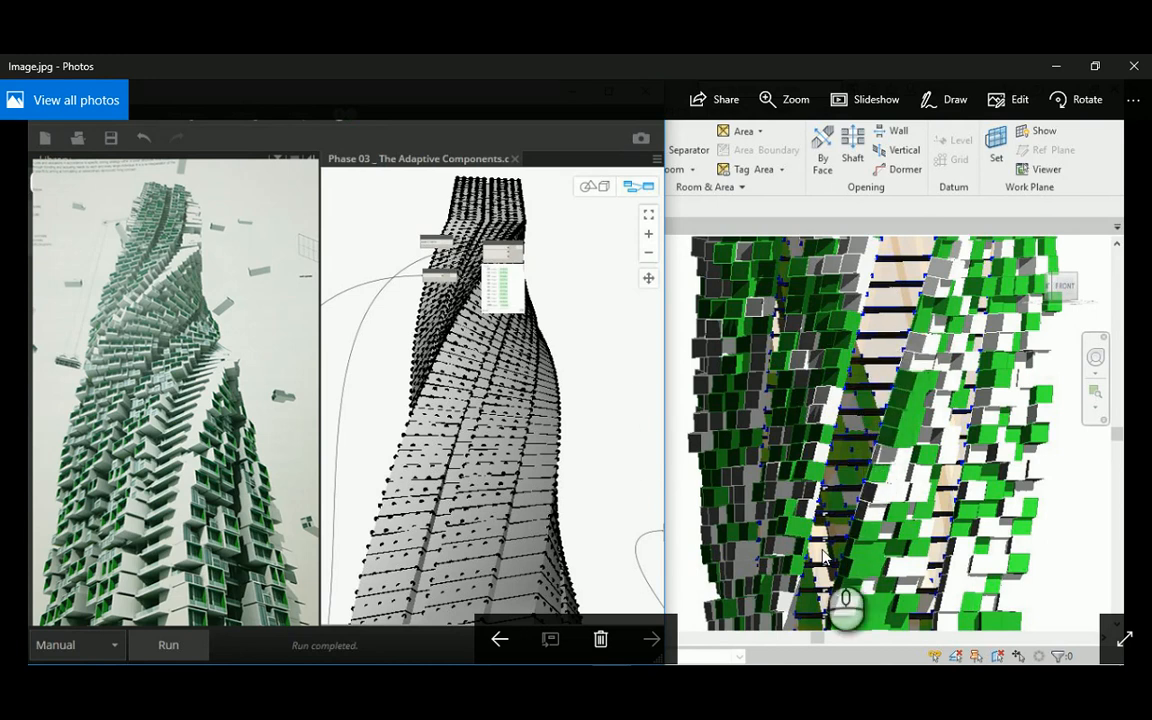
mouse_move(895, 595)
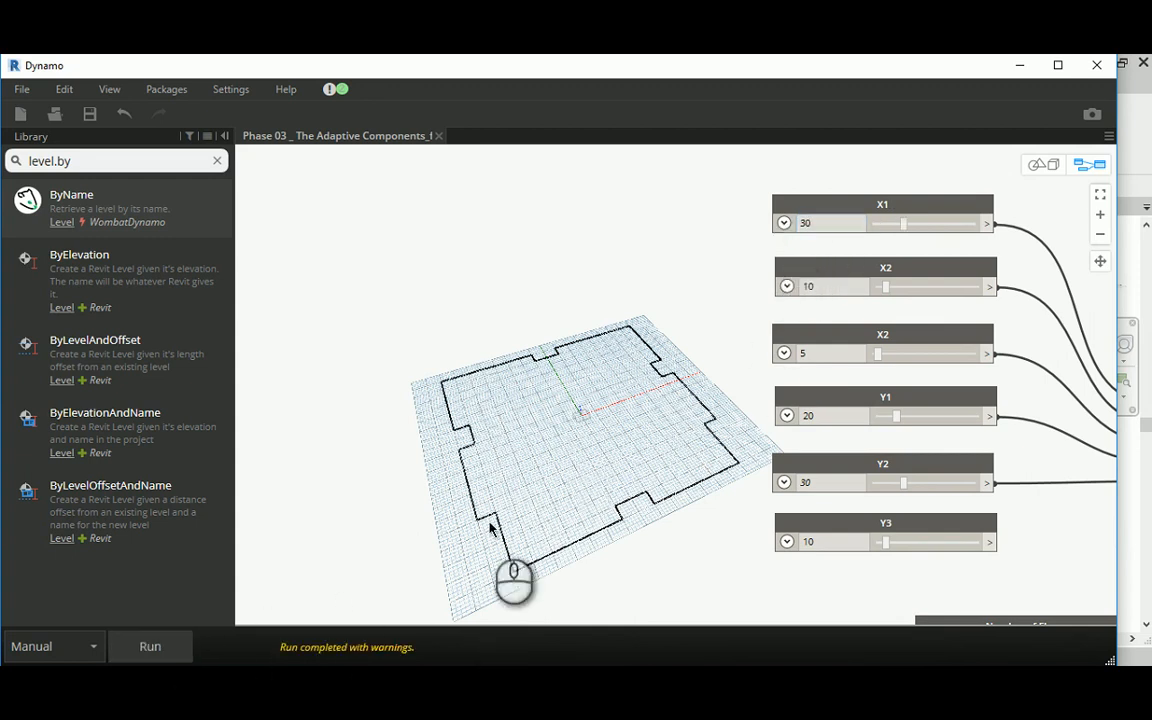
mouse_move(553, 618)
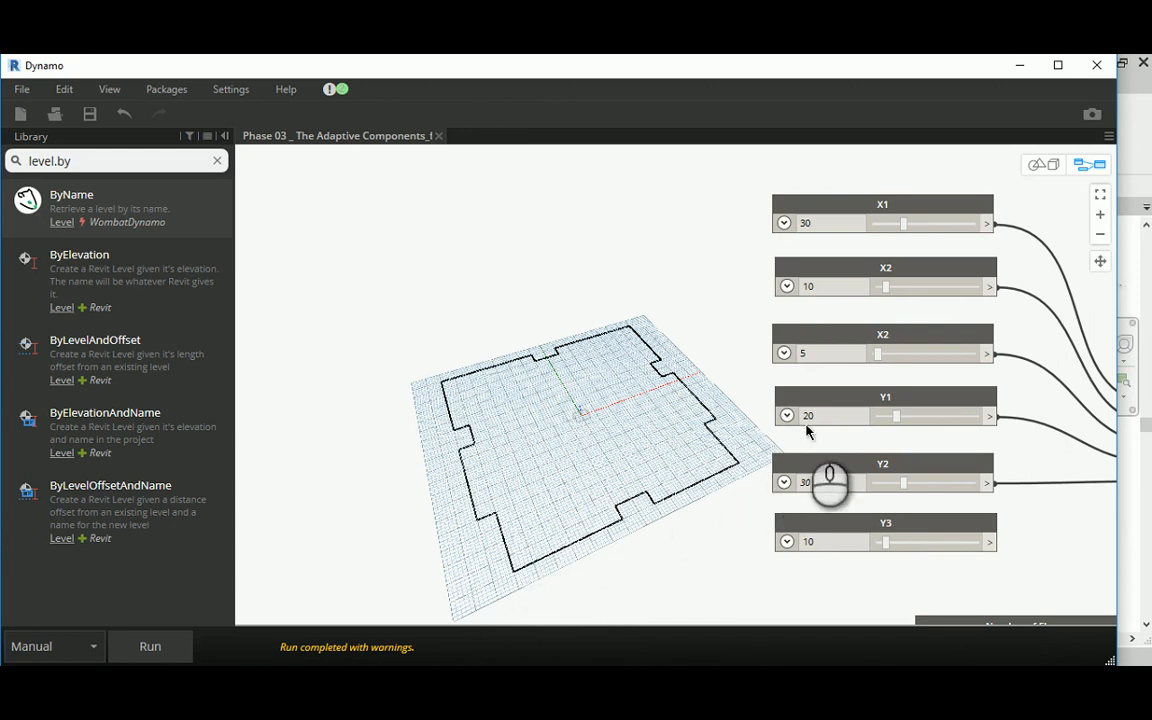
text(40)
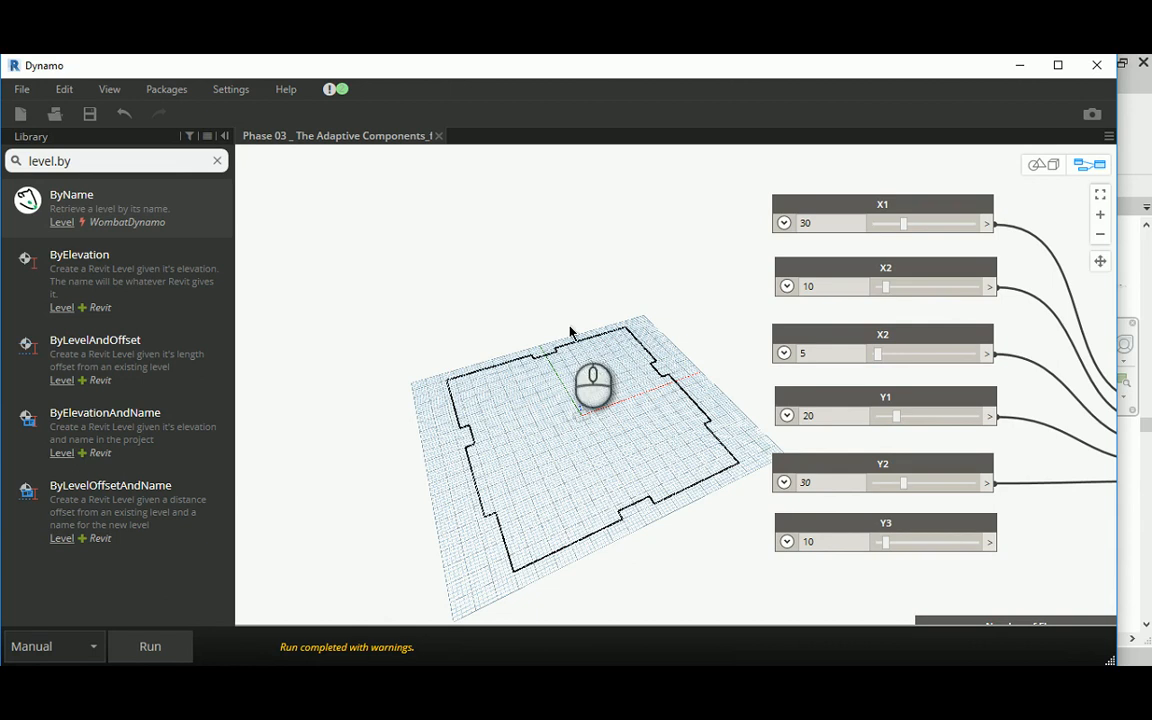
mouse_move(648, 428)
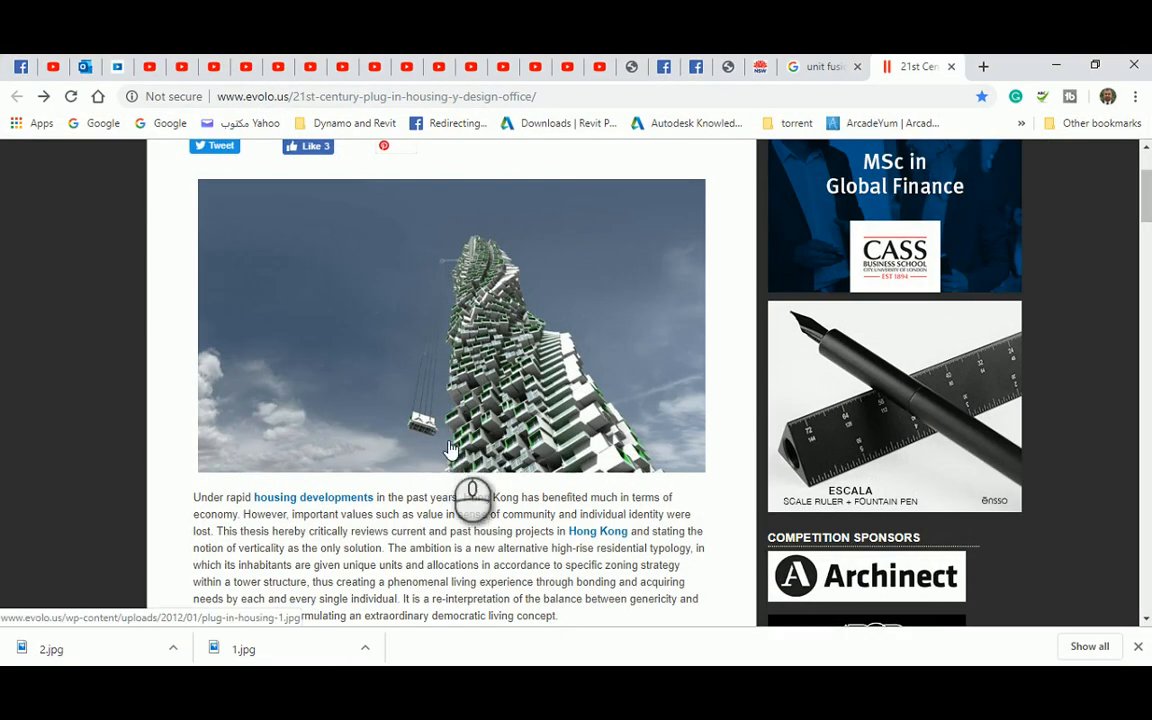
Scroll the eVolo article down to the close-up unit renderings with residents.
scroll(down, 3)
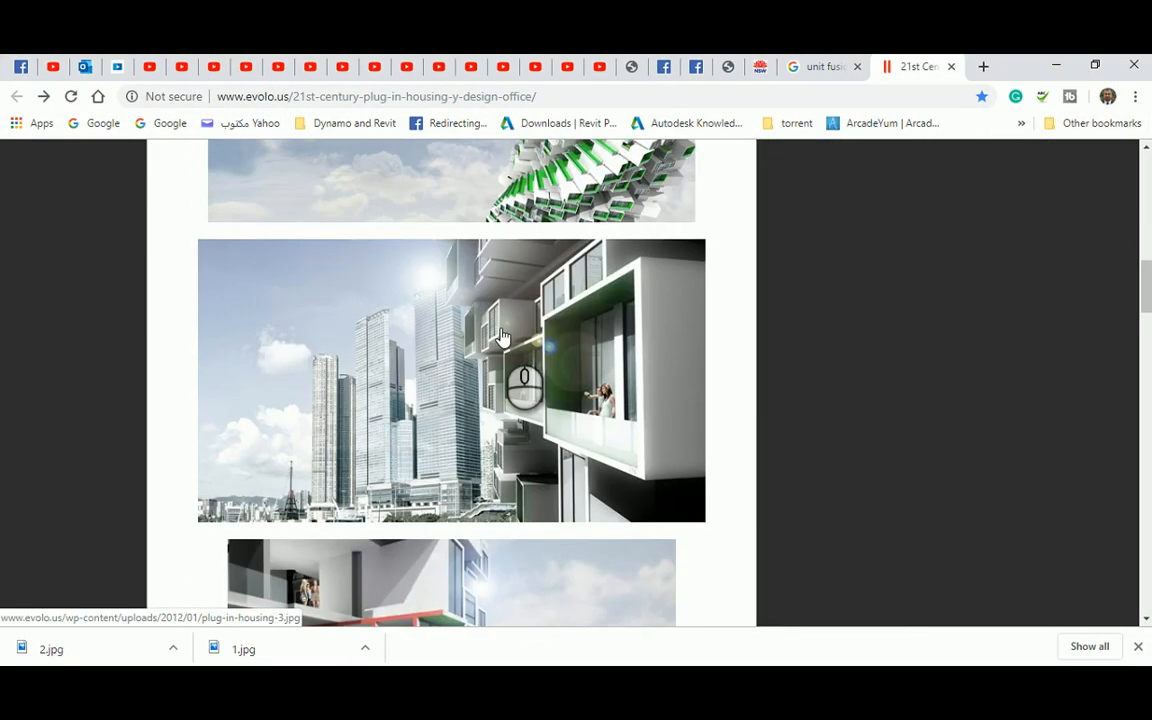
scroll(down, 3)
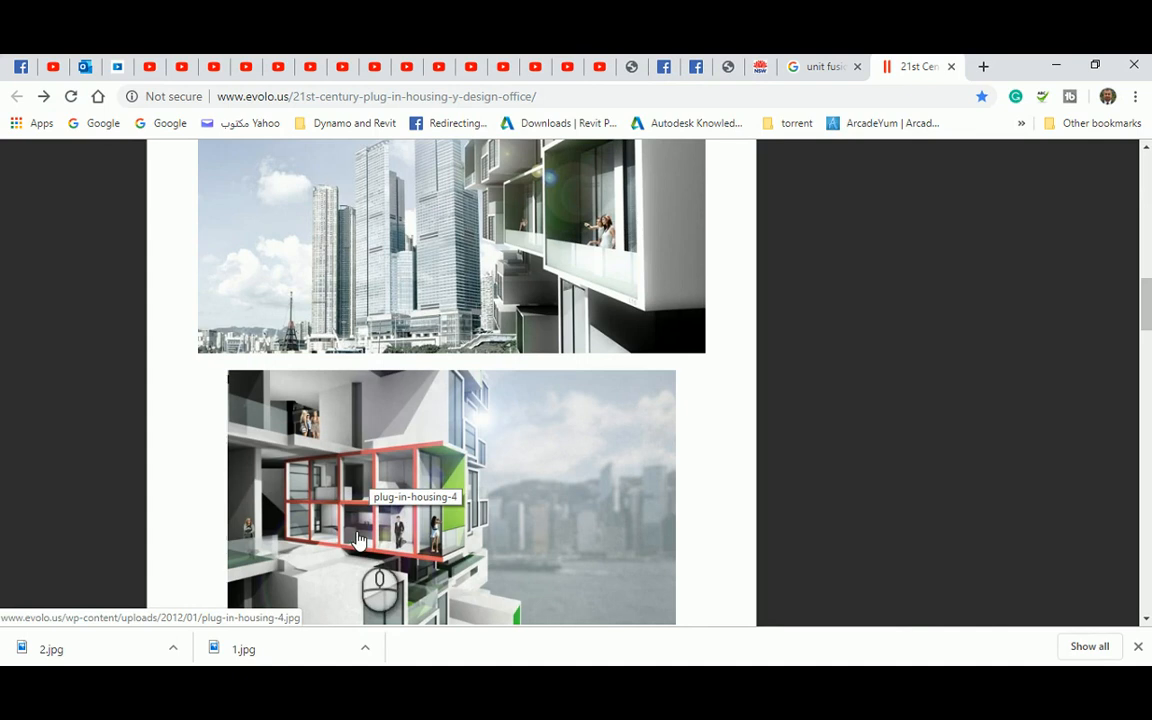
mouse_move(432, 464)
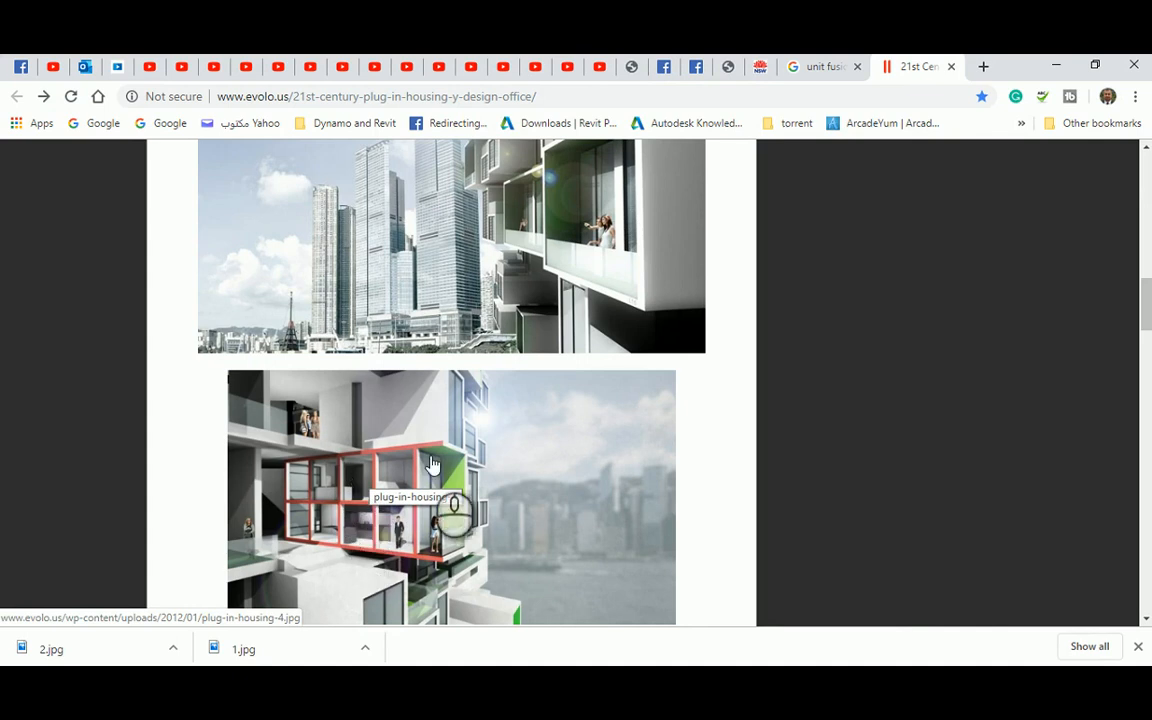
mouse_move(427, 471)
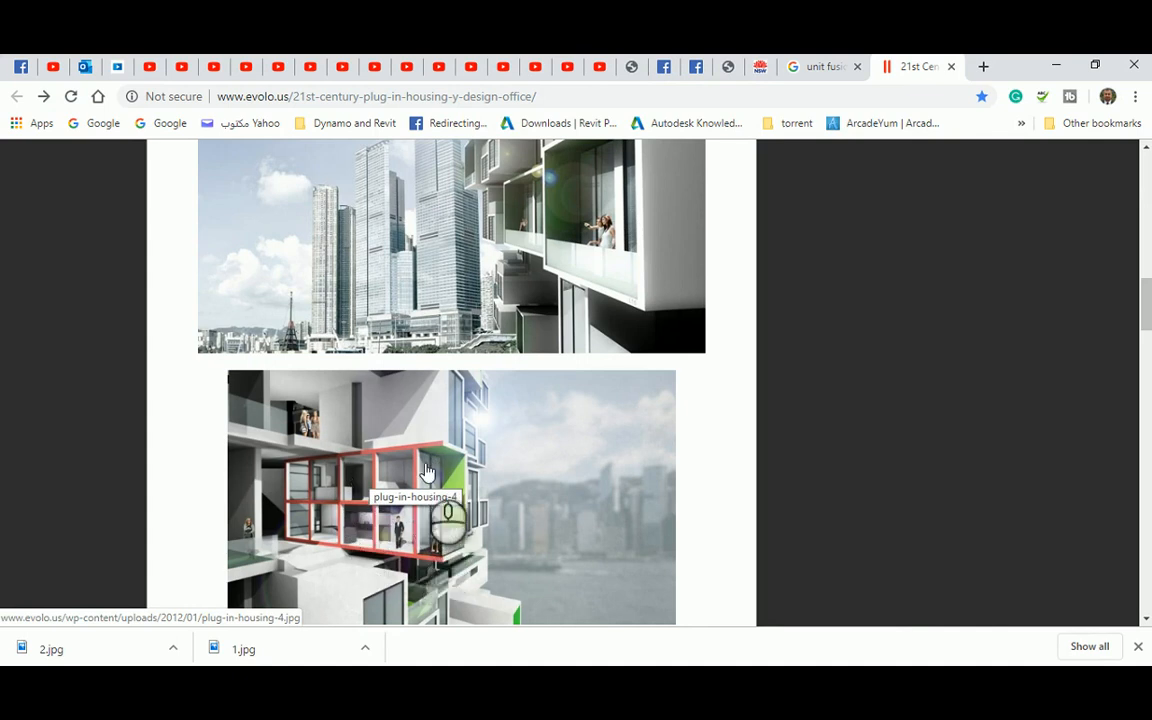
mouse_move(448, 385)
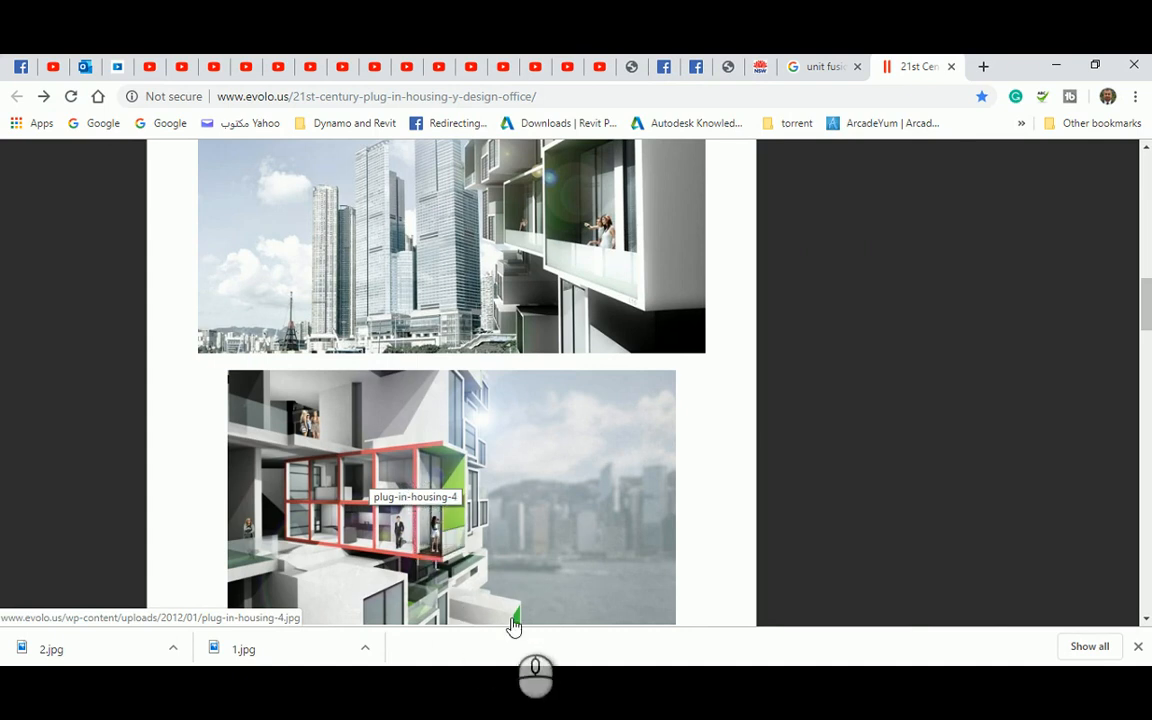
mouse_move(583, 521)
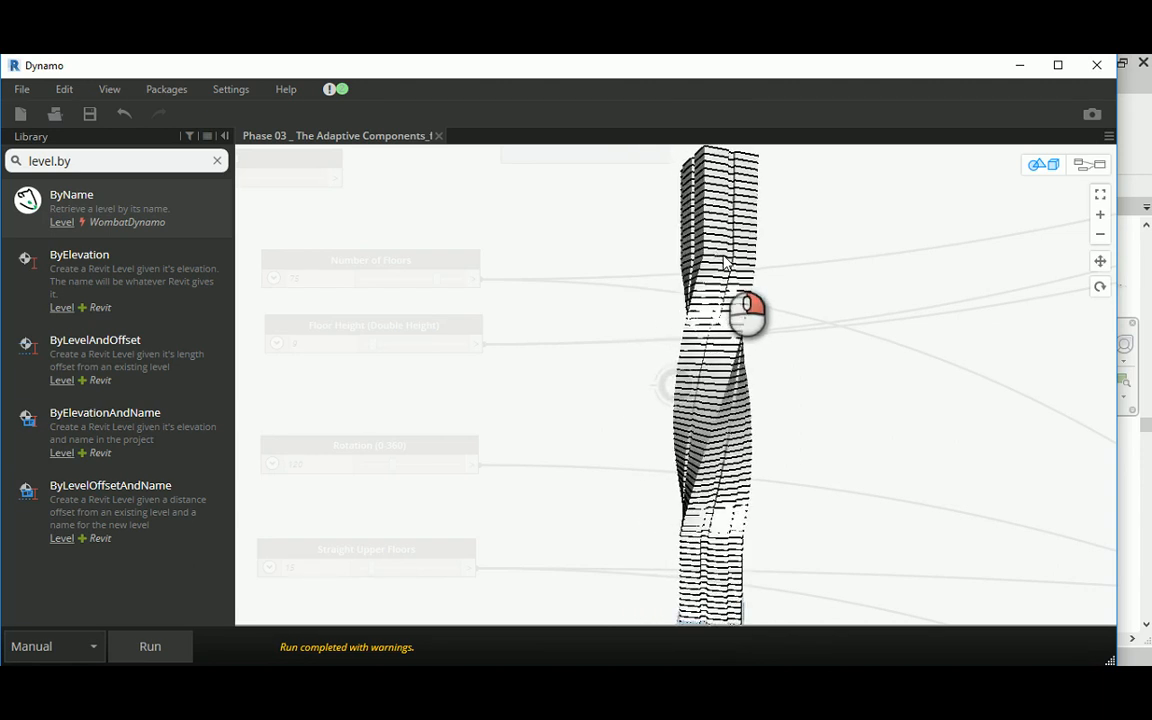
Orbit the Dynamo 3D preview around the twisted floor-stack tower.
drag(750, 315, 645, 455)
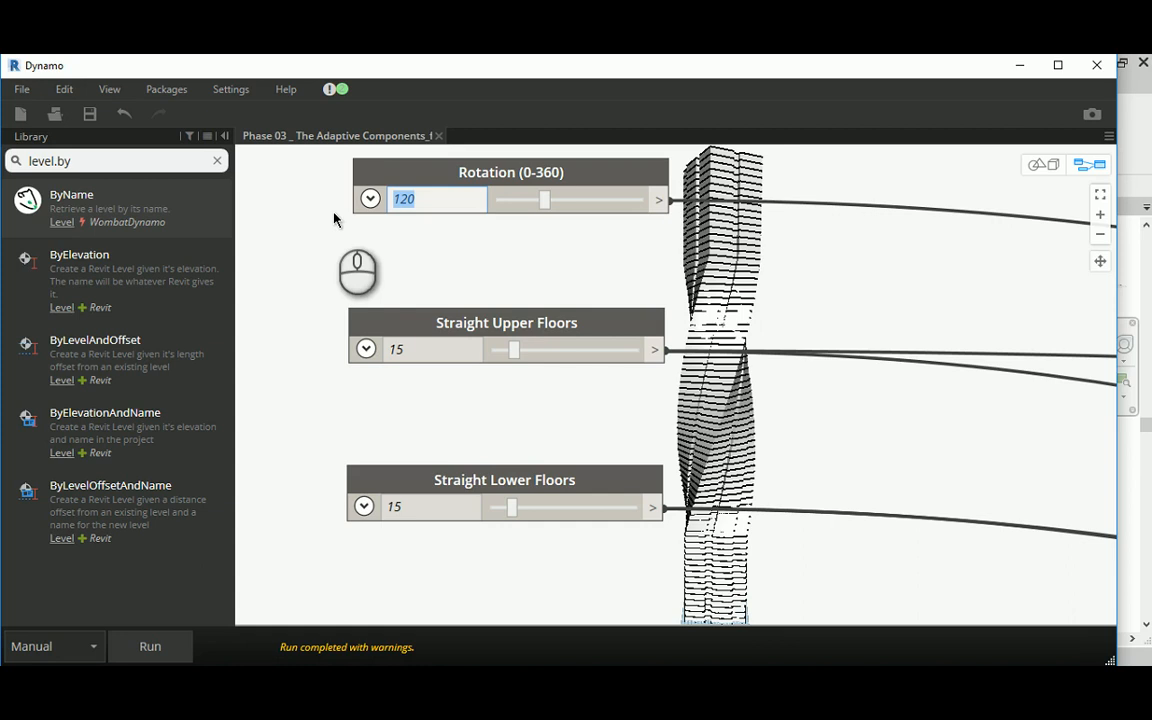
mouse_move(348, 222)
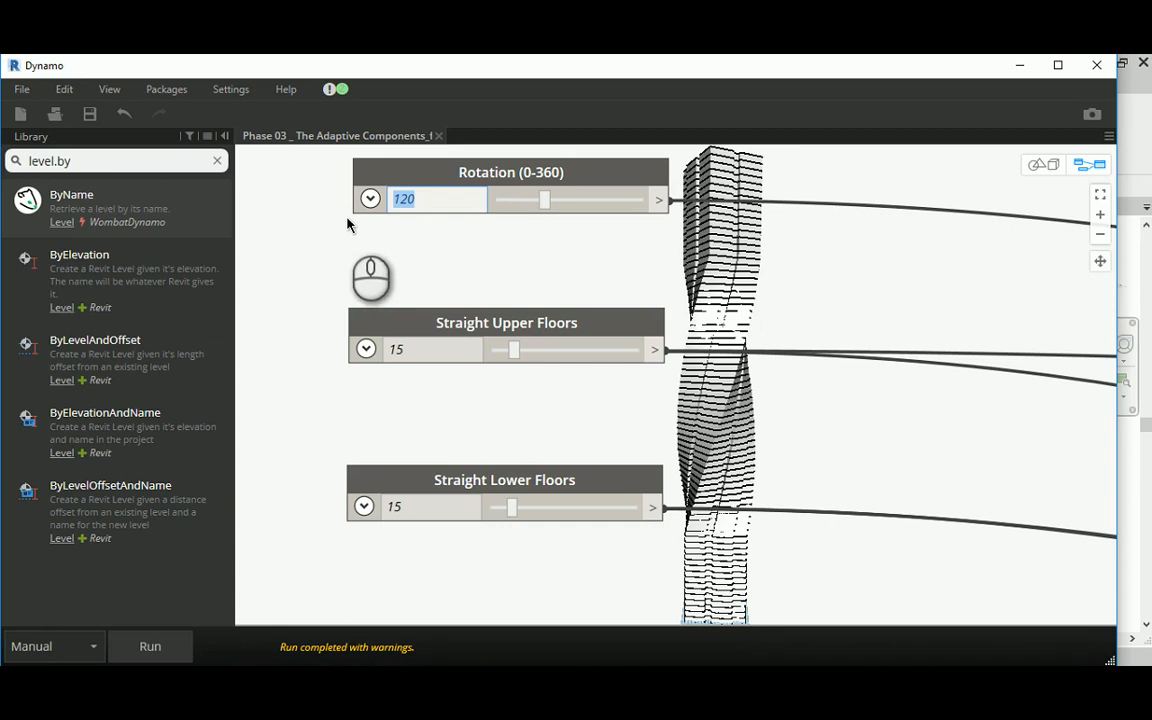
Set Rotation to 180 and orbit and pan around the more twisted tower.
text(18)
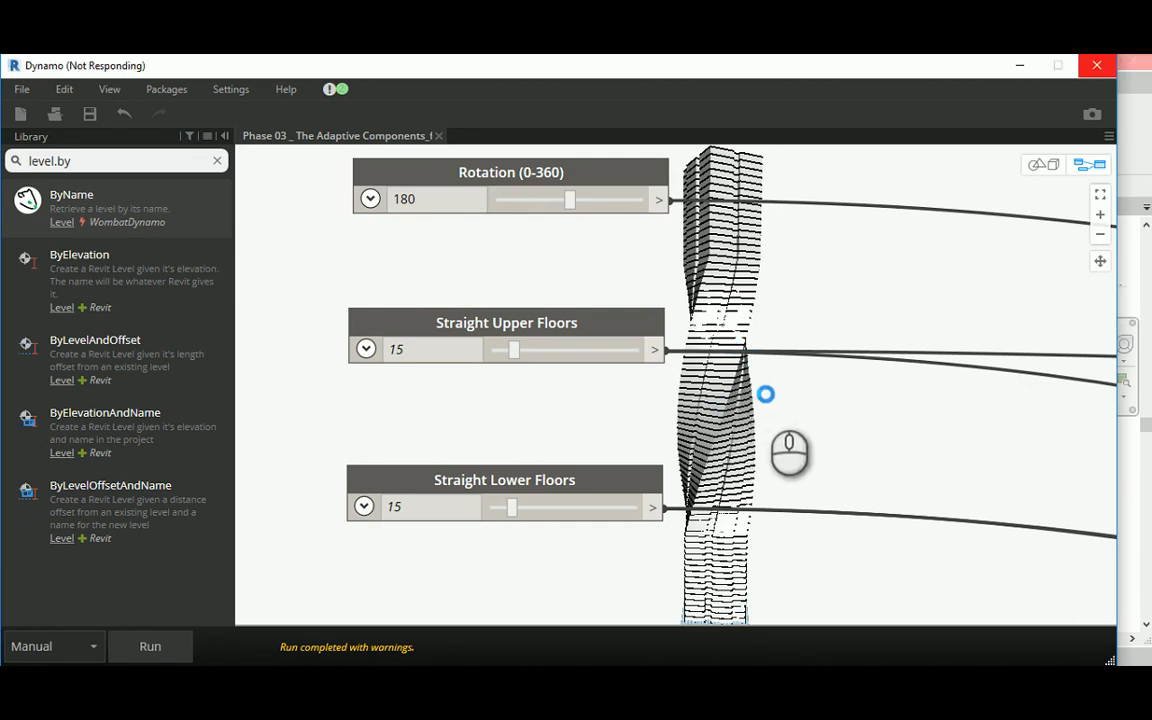
mouse_move(445, 340)
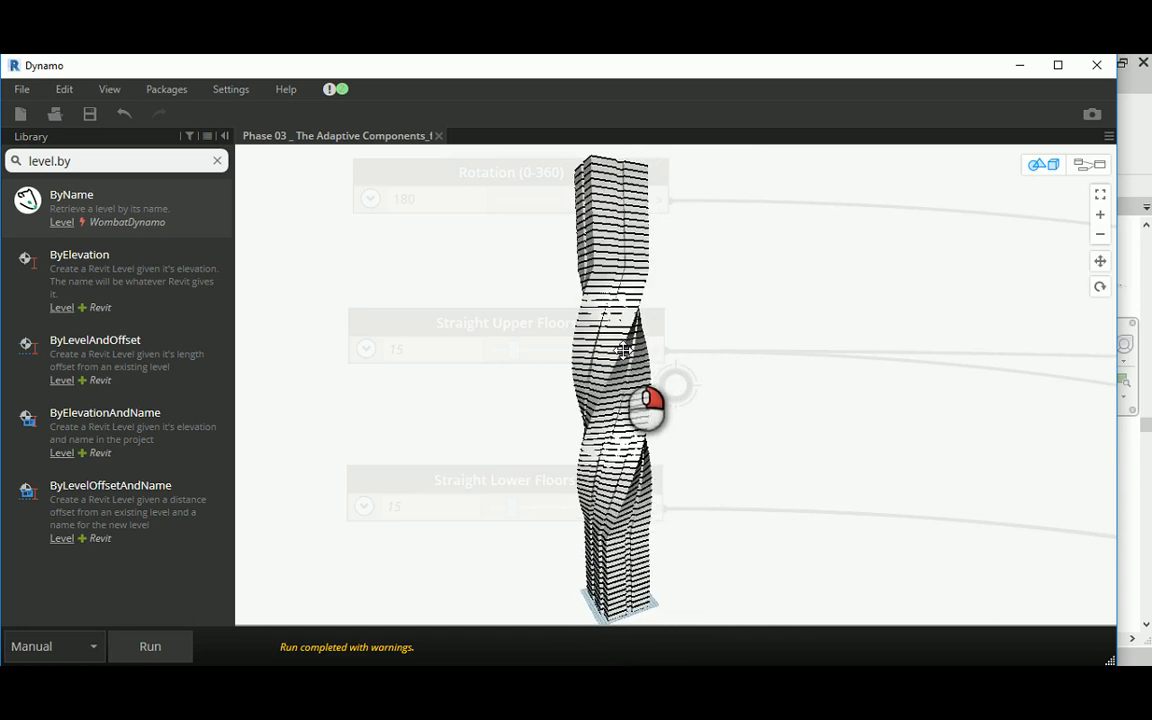
drag(645, 408, 720, 405)
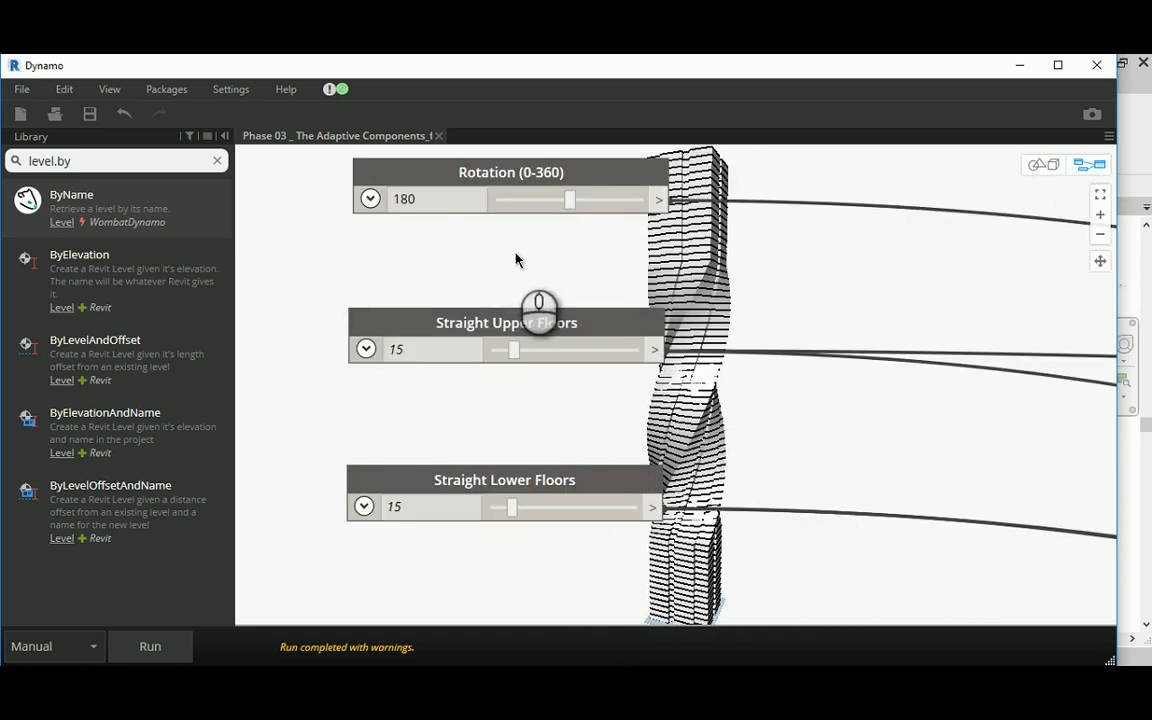
drag(570, 199, 545, 199)
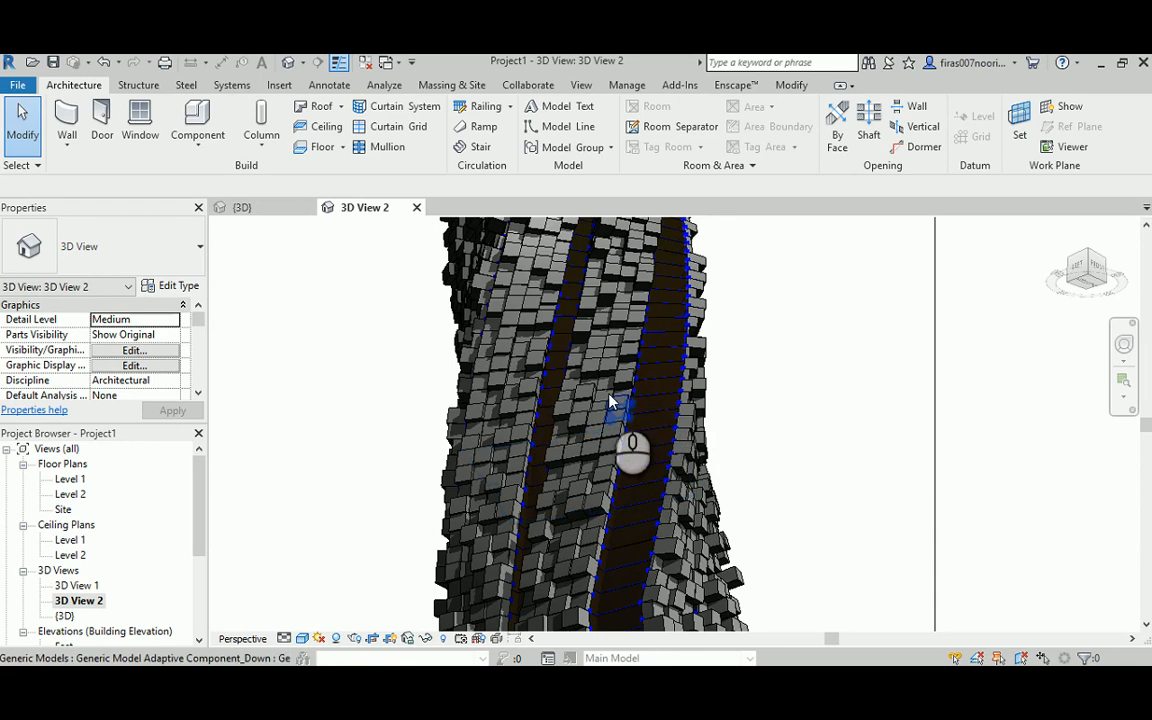
mouse_move(590, 395)
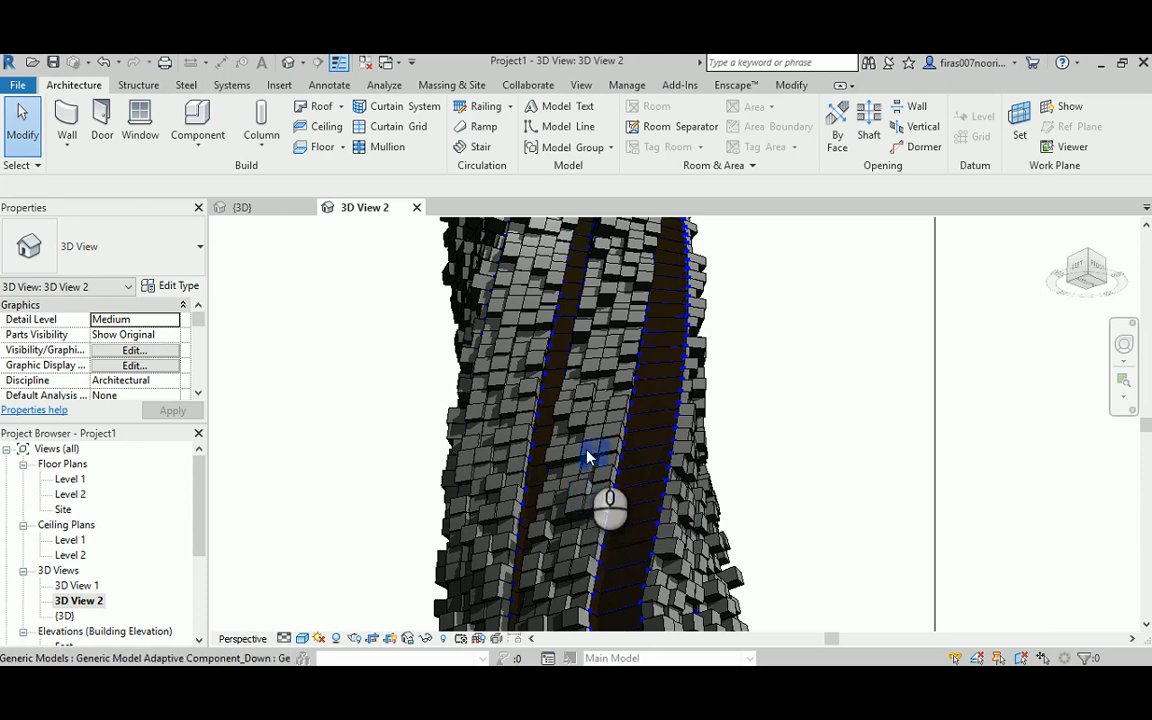
mouse_move(556, 462)
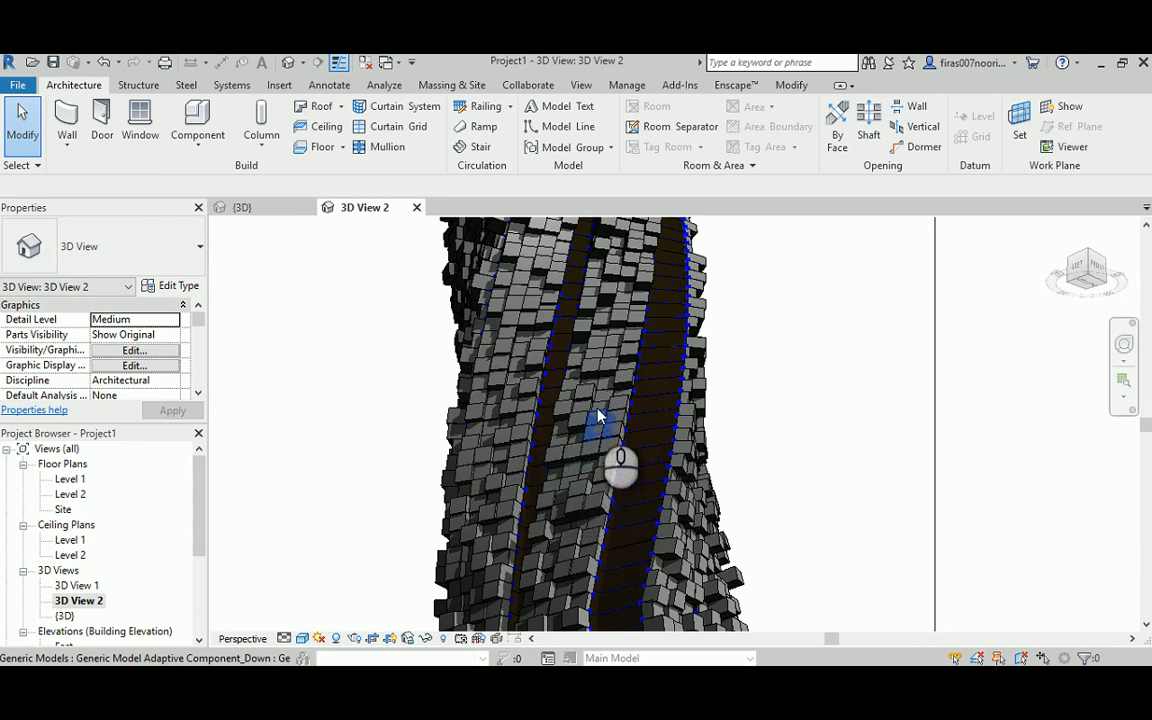
mouse_move(612, 405)
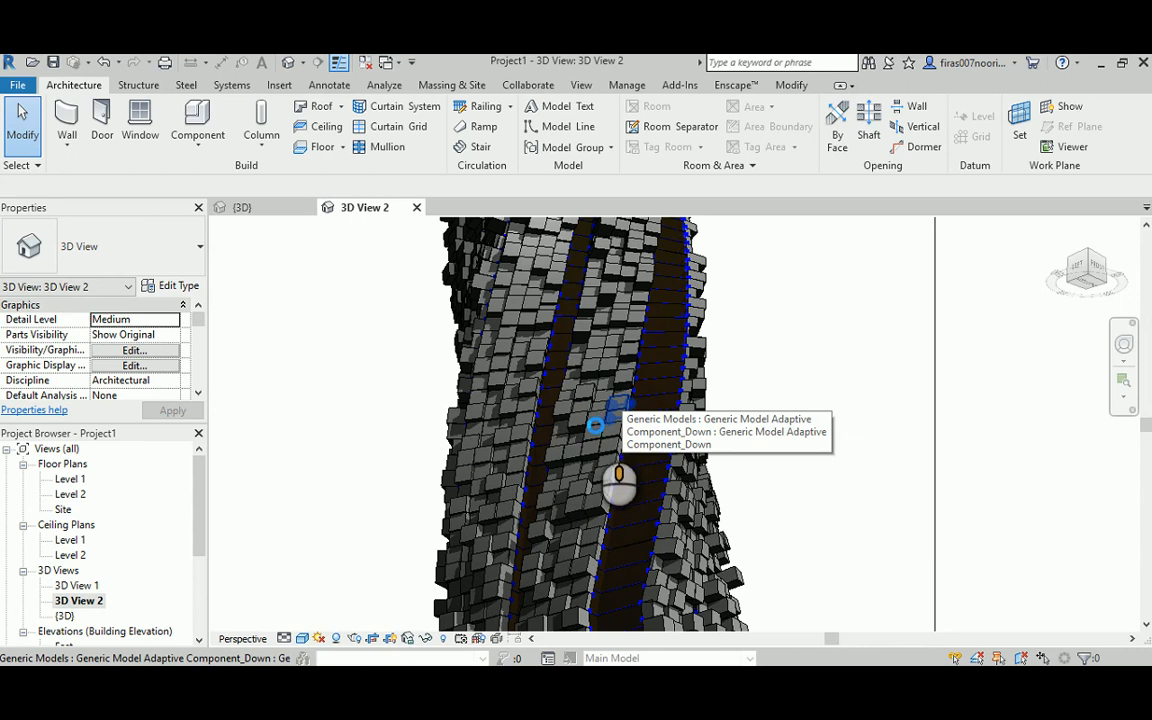
Select a cladding cube to read Component_Down, height 1.6, then deselect it.
click(596, 425)
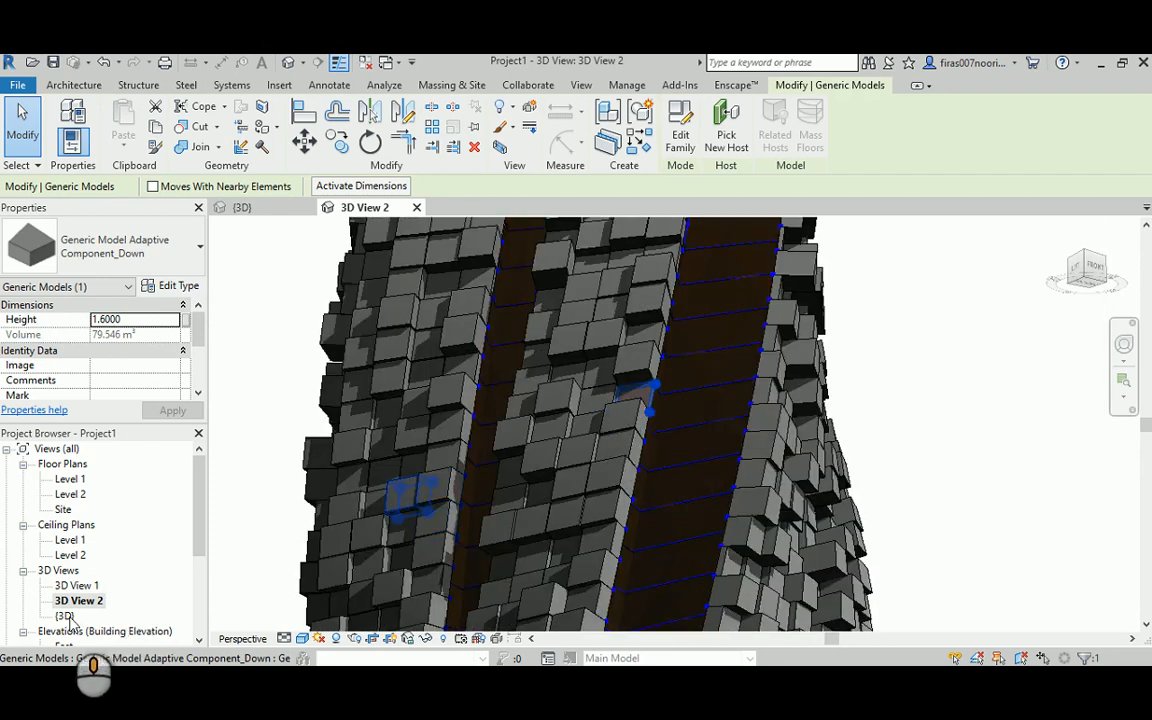
click(73, 85)
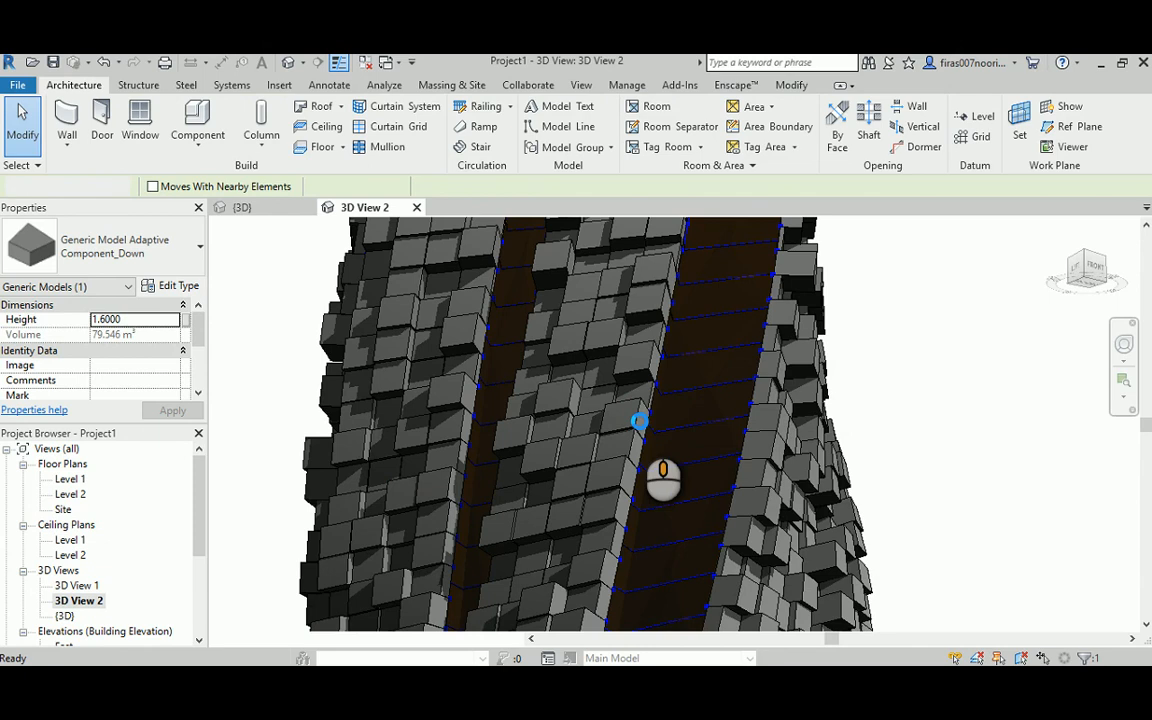
mouse_move(660, 480)
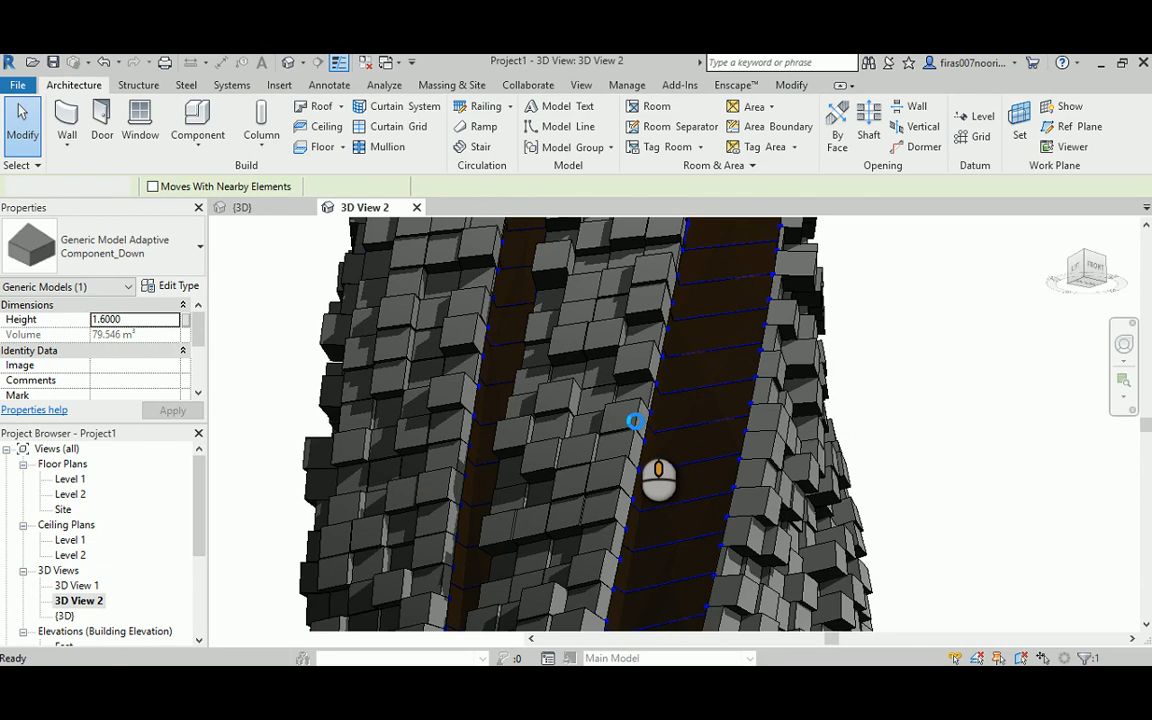